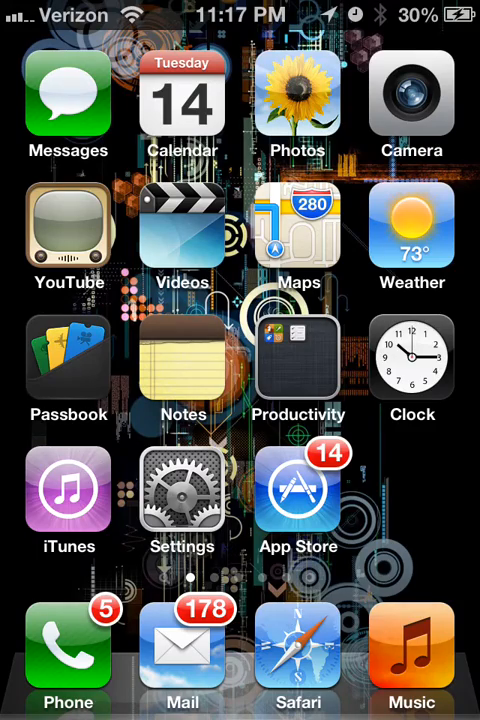
Step: Swipe left across the home screen pages to reach the one with PvZ, Instagram and Viber
scroll("left", 3)
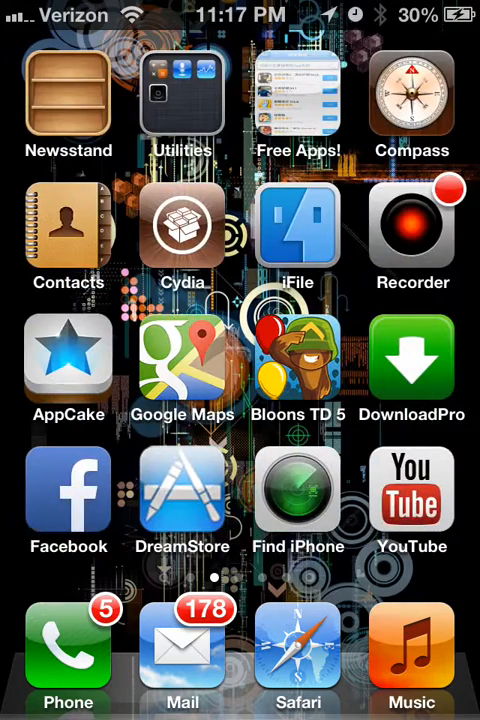
scroll("left", 3)
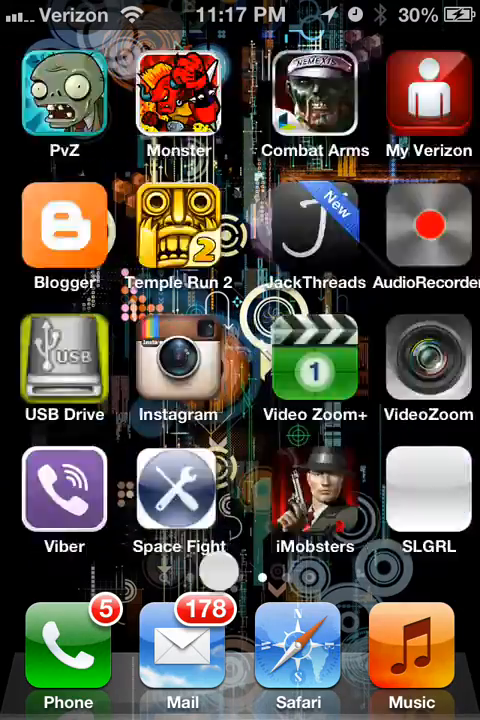
scroll("left", 3)
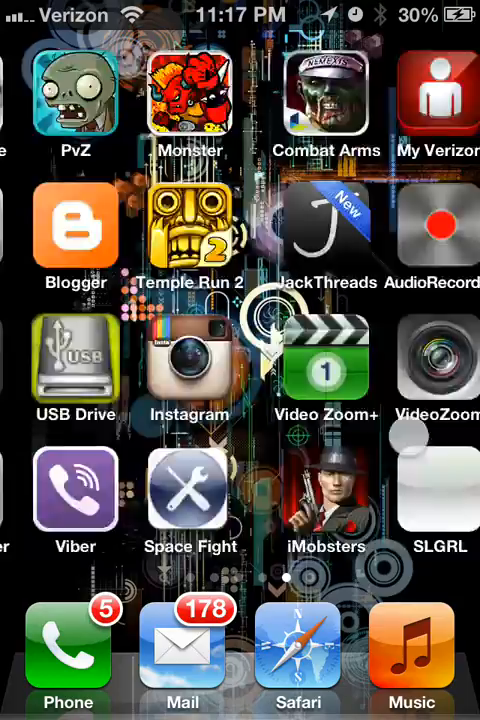
scroll("left", 3)
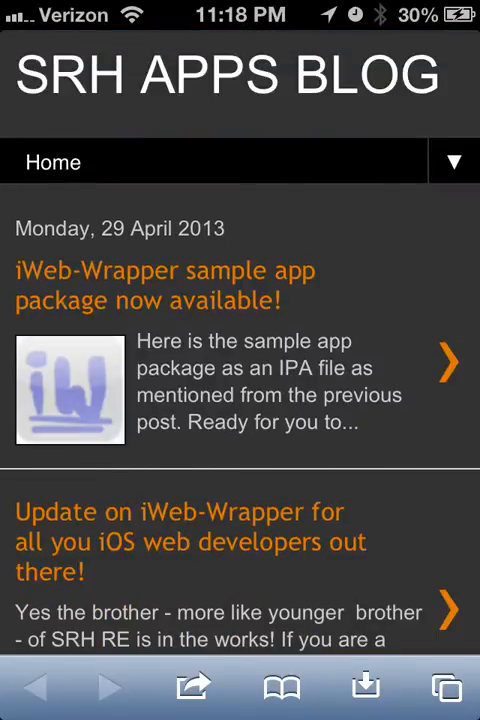
Step: Scroll down the SRH Apps Blog to the iWeb-Wrapper sample app package post
scroll("down", 3)
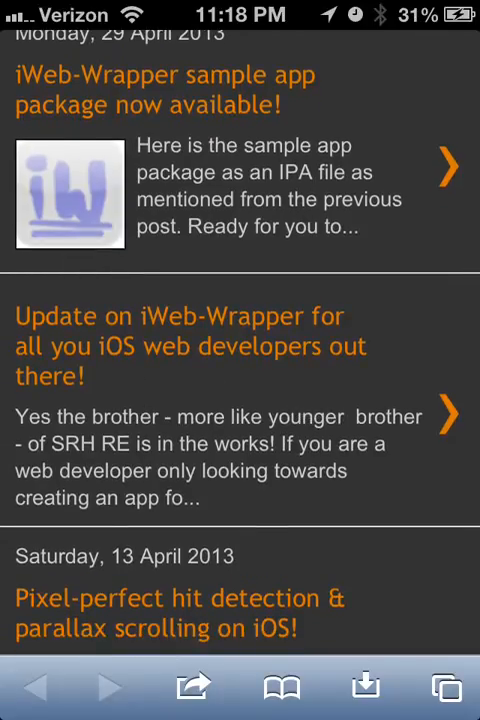
scroll("down", 3)
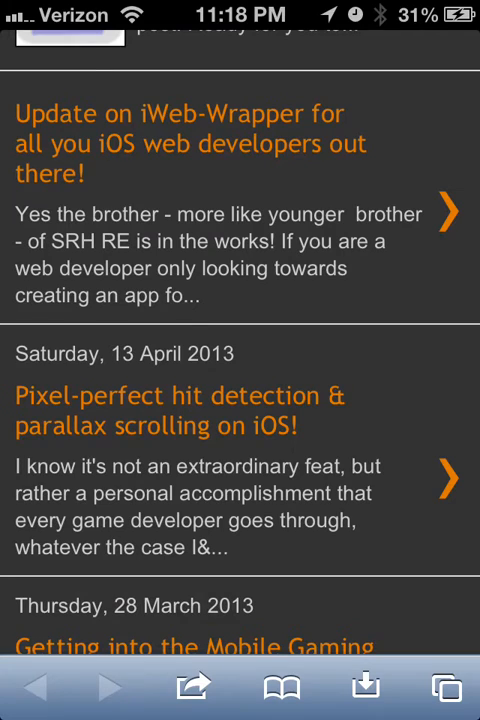
scroll("down", 3)
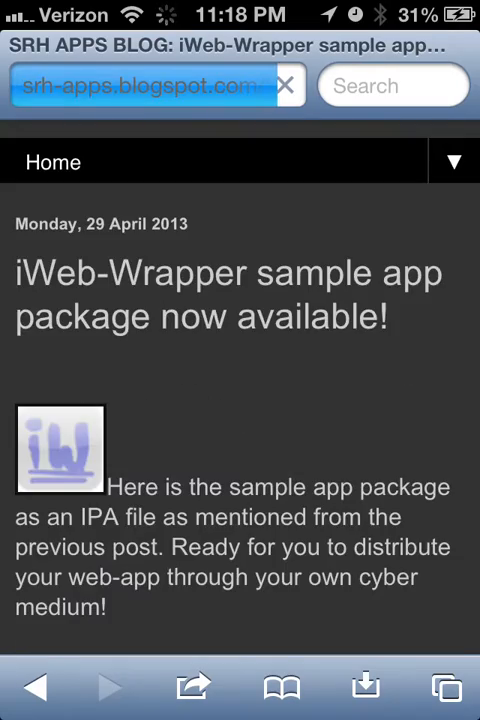
scroll("down", 3)
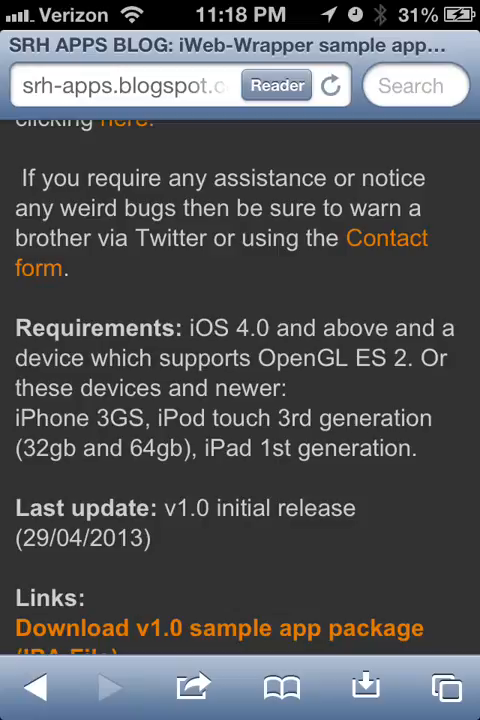
scroll("down", 3)
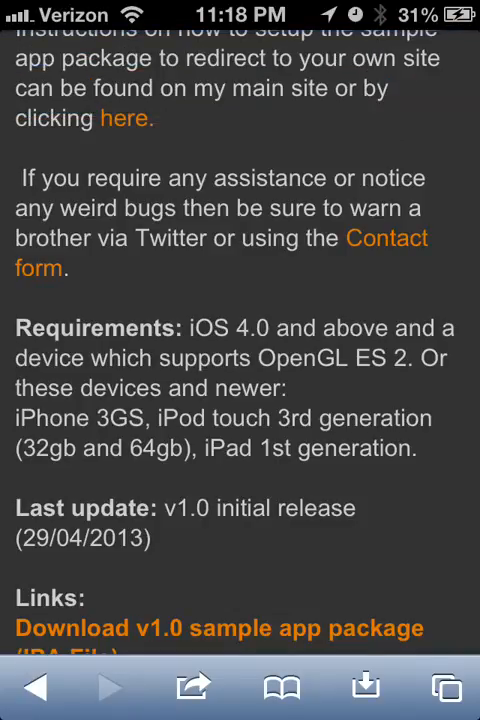
scroll("down", 3)
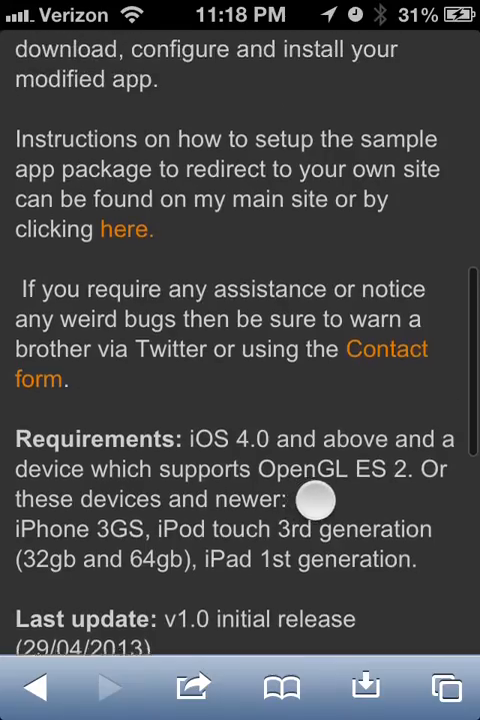
Step: Scroll through the iWeb-Wrapper post to its Links section with the IPA download link
scroll("up", 3)
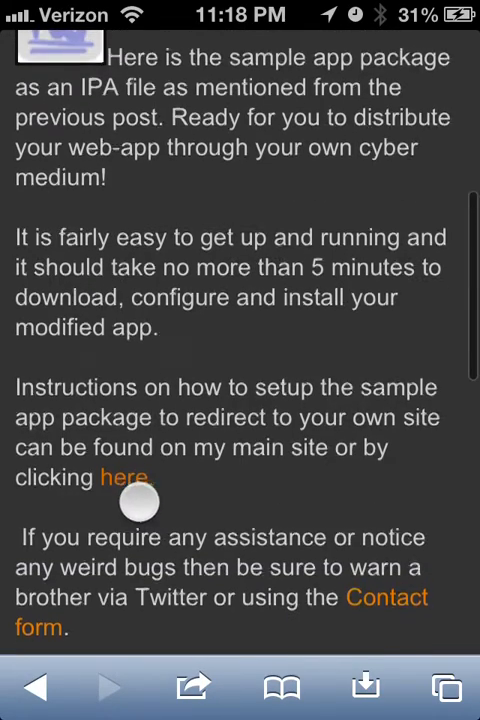
scroll("down", 3)
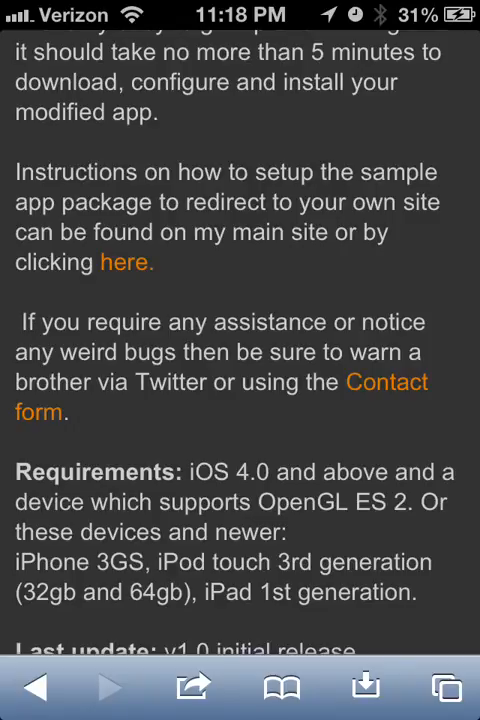
scroll("down", 3)
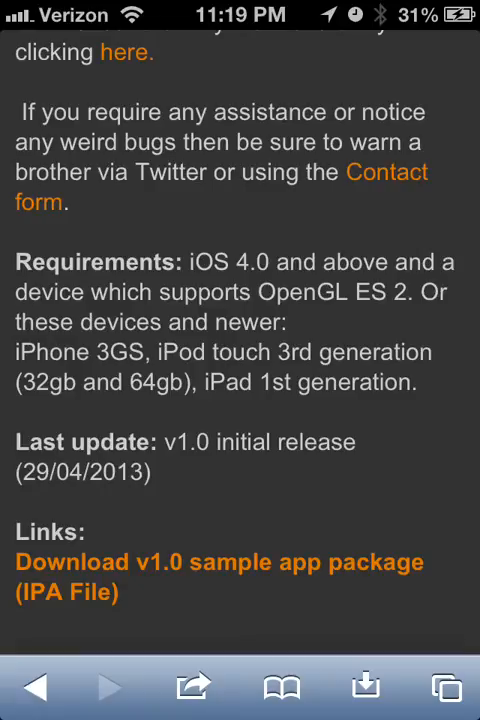
scroll("down", 3)
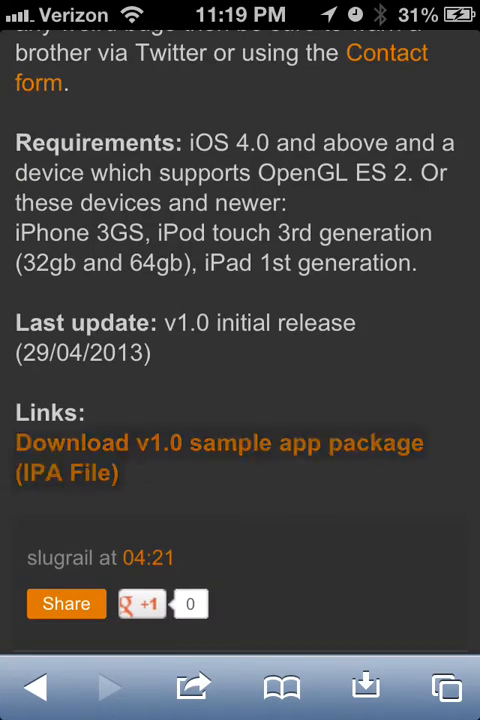
Step: Download iWeb-Wrapper.ipa v1.0 from Box into ~/Media/Downloads, skipping the ad and open-with sheet
left_click(218, 456)
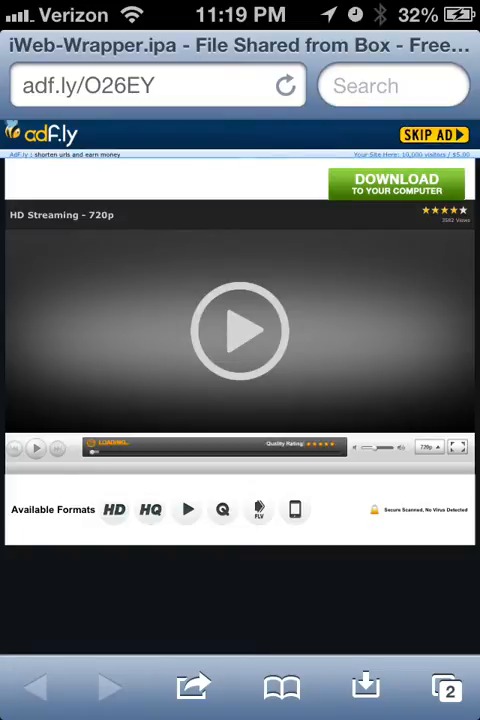
left_click(150, 84)
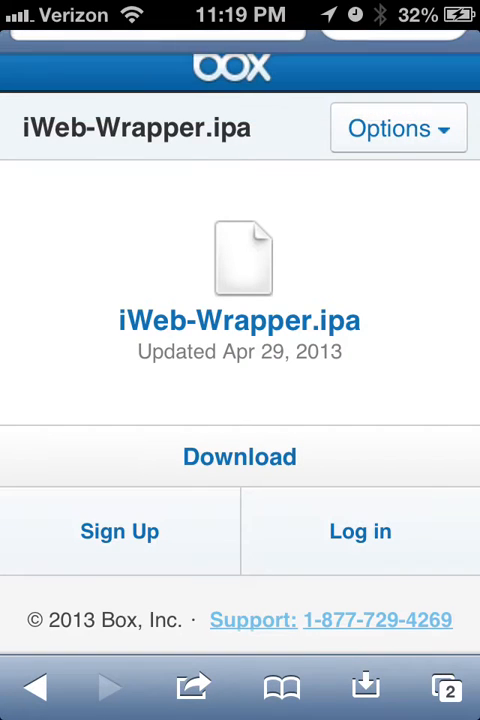
left_click(240, 456)
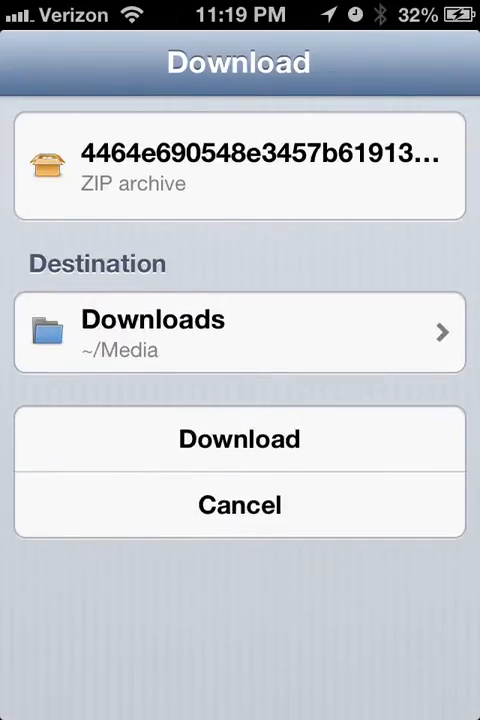
left_click(240, 440)
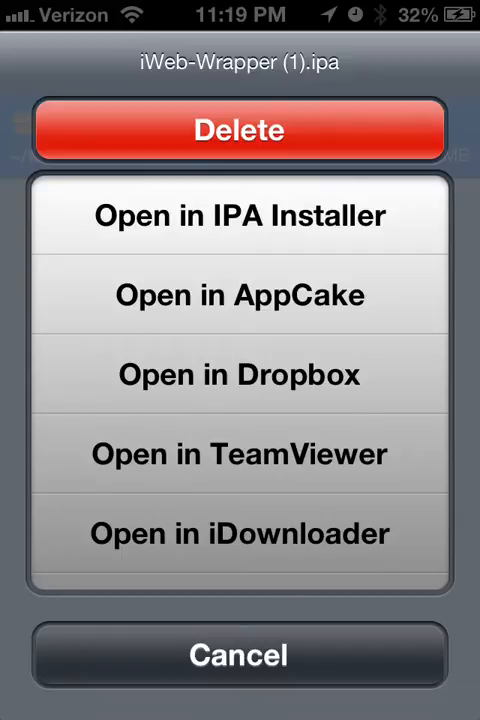
left_click(240, 656)
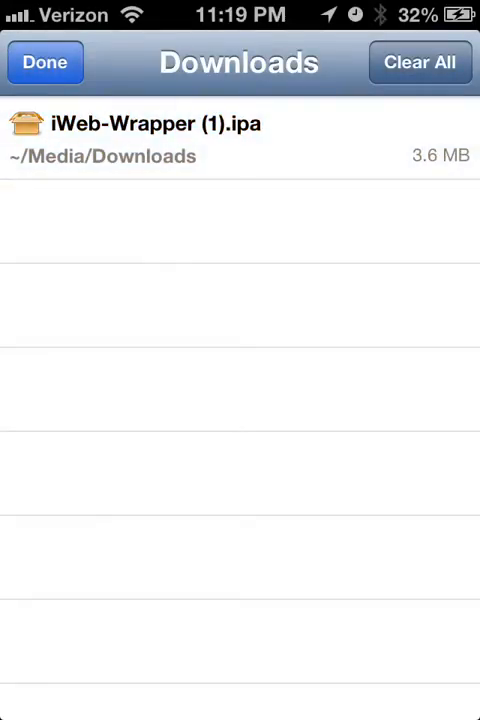
Step: Close the Downloads list and launch the iWeb-Wrapper sample app showing the SRH Apps Blog
left_click(42, 62)
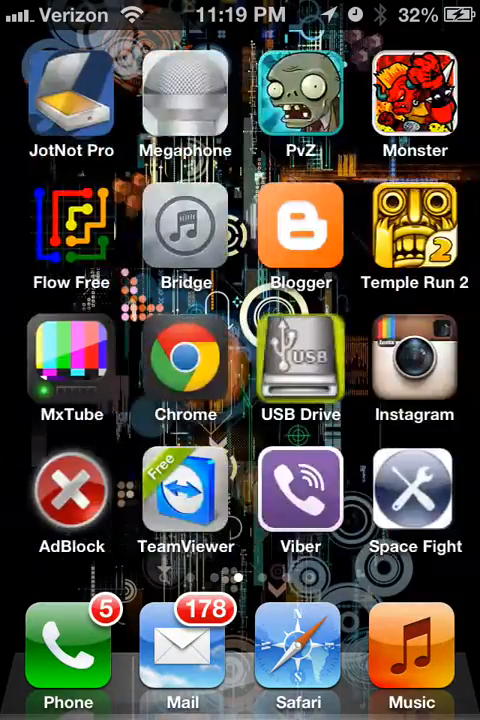
scroll("left", 3)
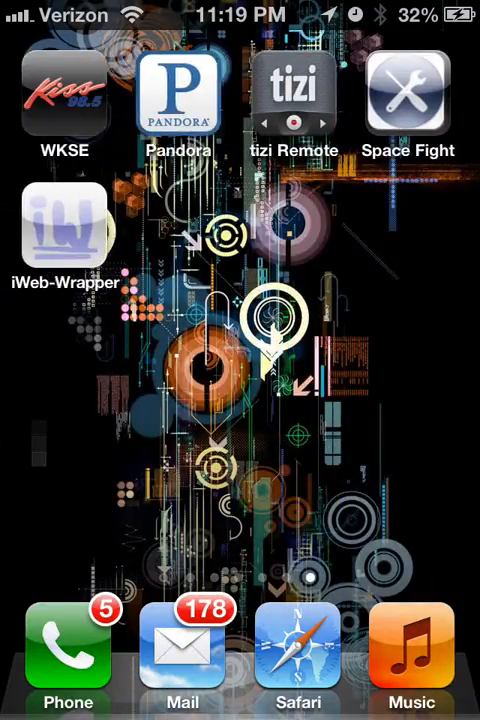
left_click(58, 218)
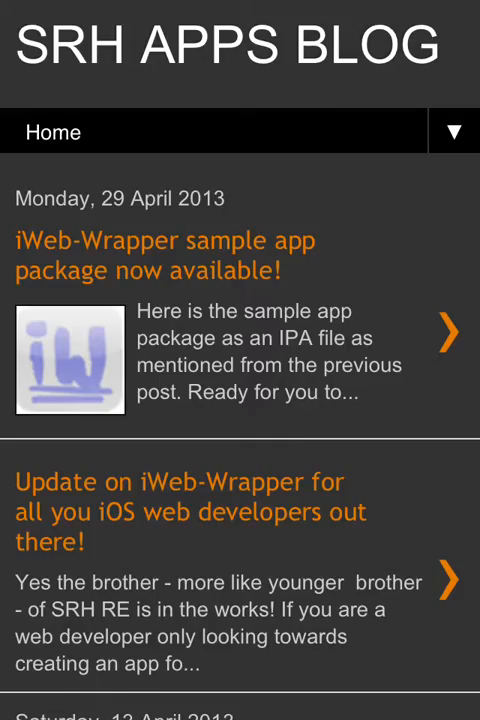
scroll("down", 3)
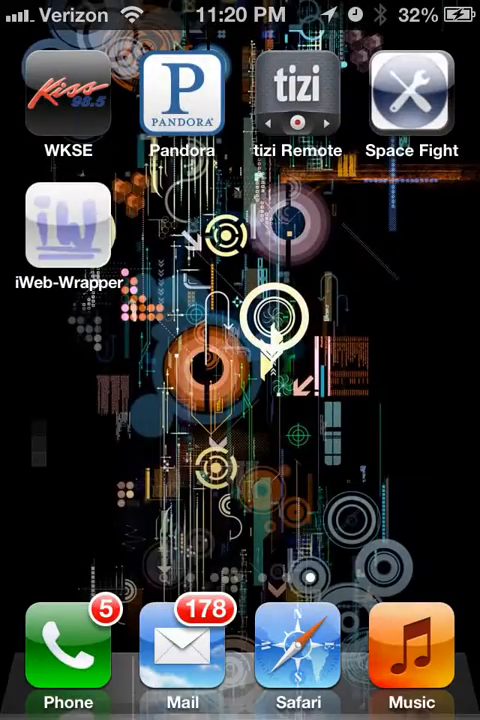
Step: Launch iWeb-Wrapper again to confirm it loads full screen, then return to the home screen
left_click(60, 216)
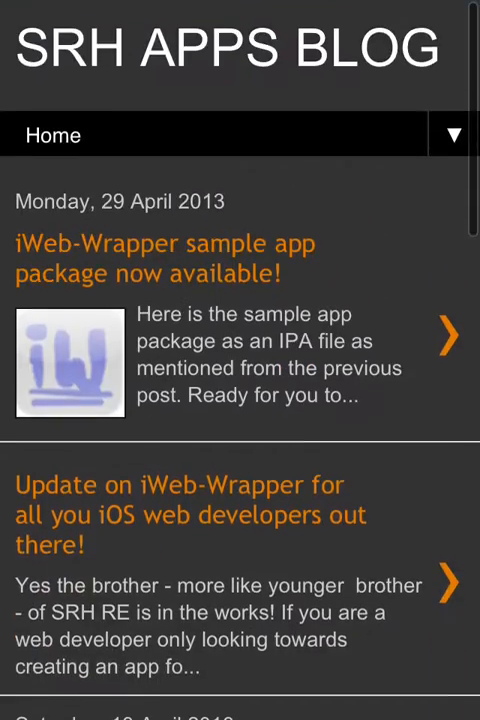
scroll("down", 3)
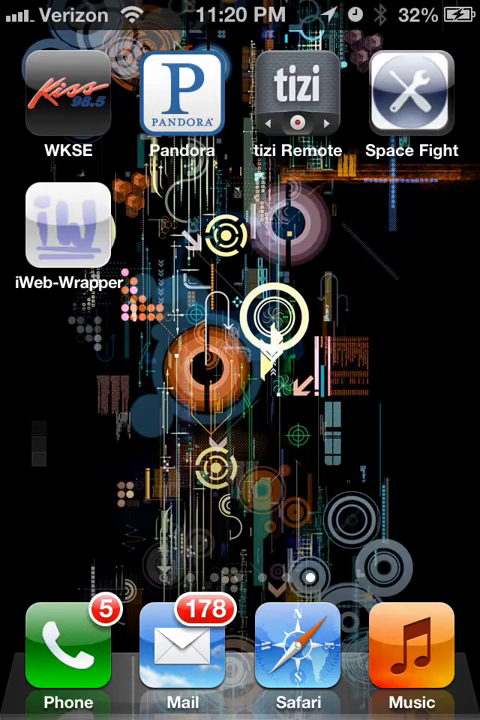
scroll("left", 3)
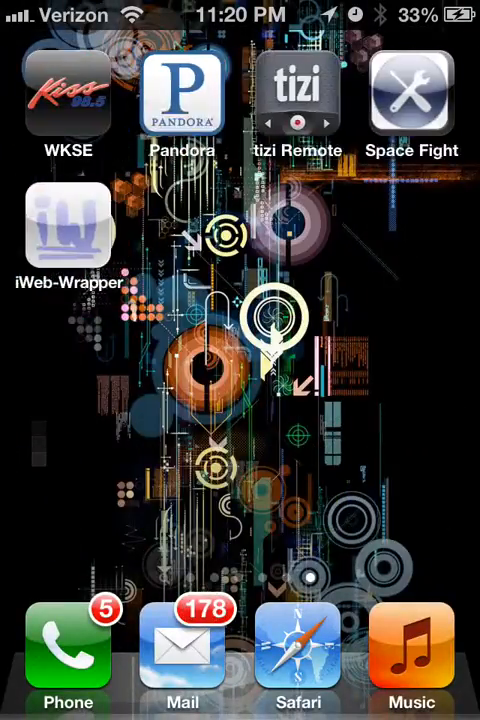
scroll("left", 3)
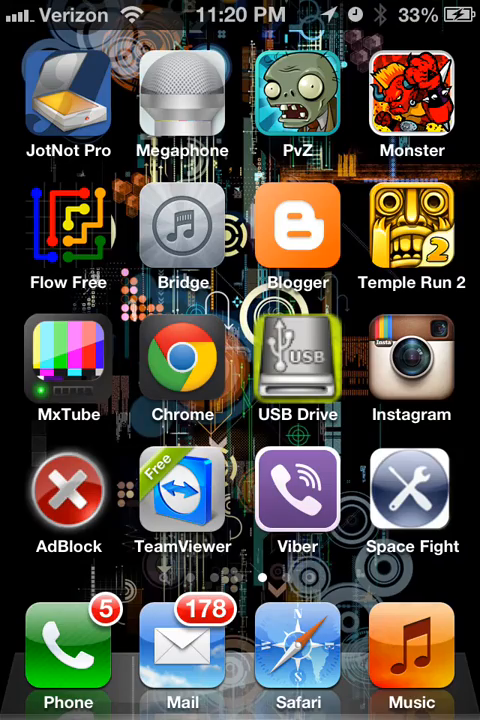
Step: Visit that1development.com in Safari, landing on its under-construction Contact page
left_click(296, 222)
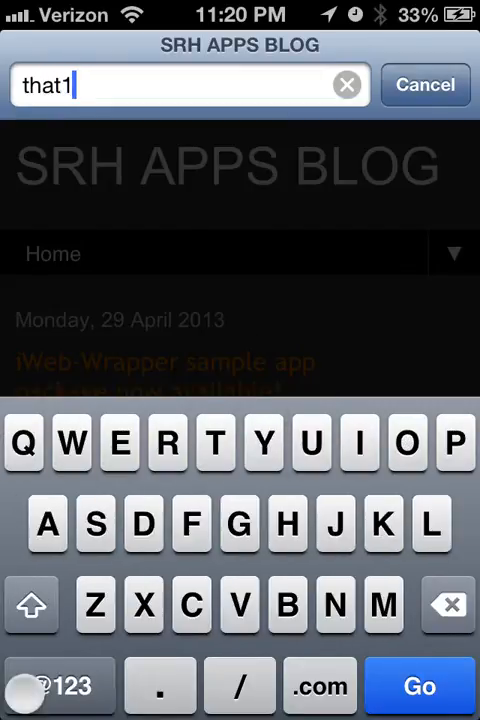
type("devop")
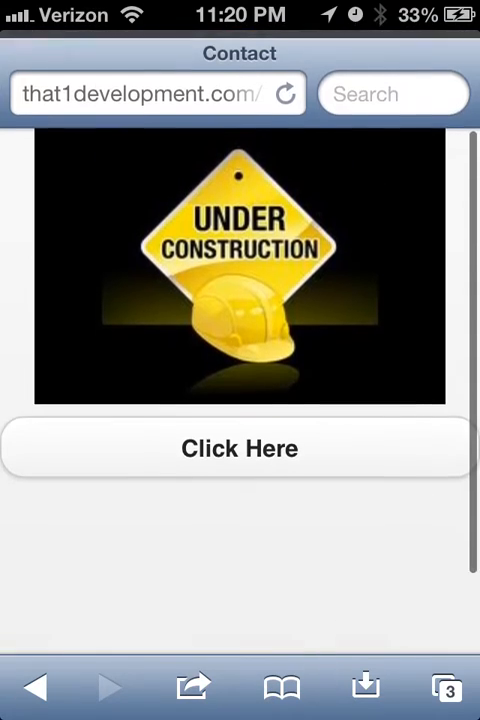
type("fa")
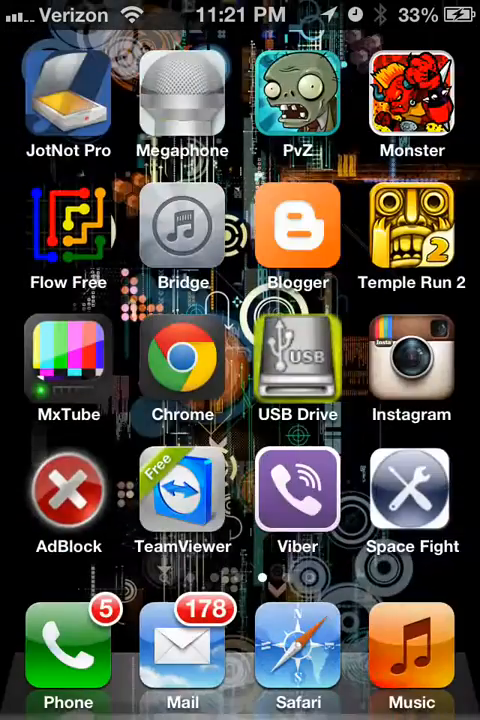
Step: Swipe through the home screen pages and launch iFile
scroll("left", 3)
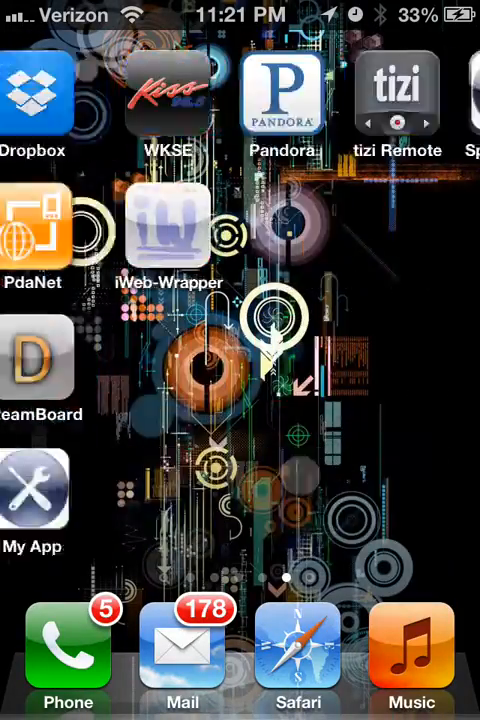
scroll("left", 3)
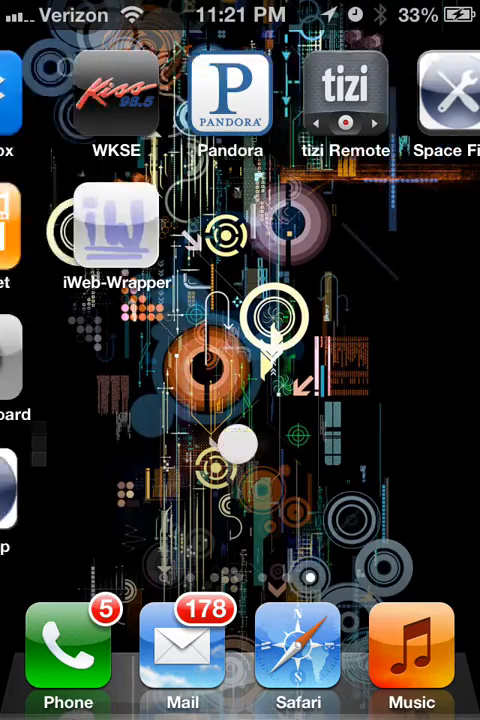
scroll("left", 3)
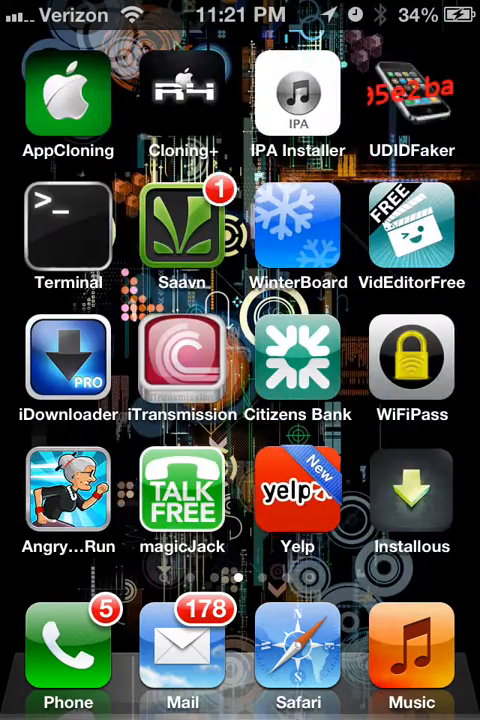
scroll("left", 3)
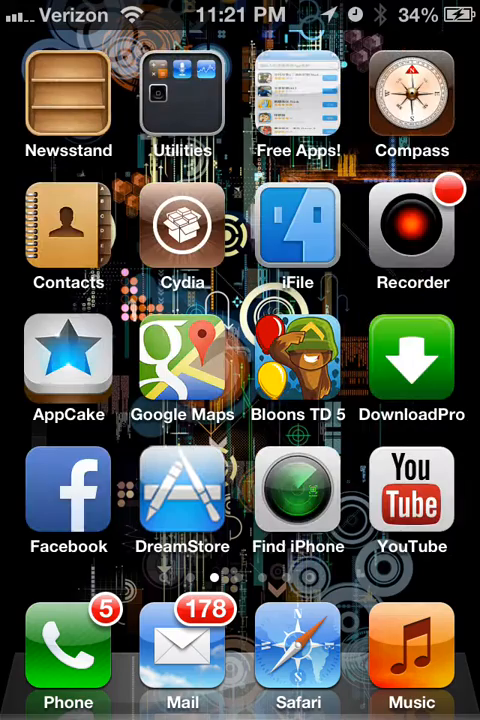
left_click(298, 228)
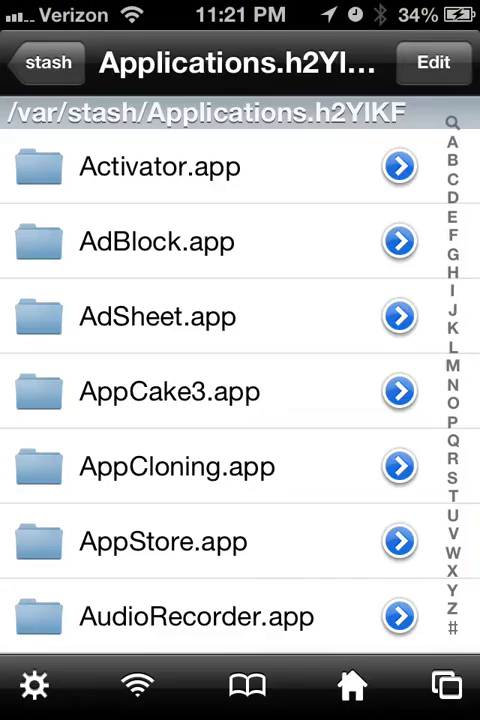
Step: Go to /var/mobile/Applications and scroll down to the iWeb-Wrapper container folder
left_click(48, 62)
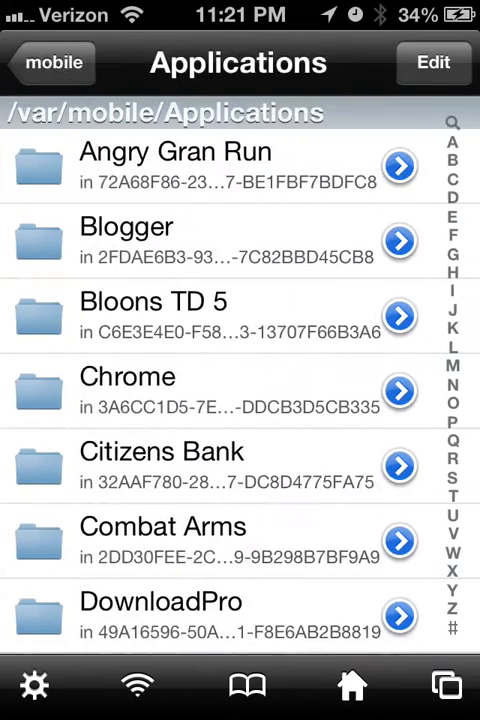
scroll("down", 3)
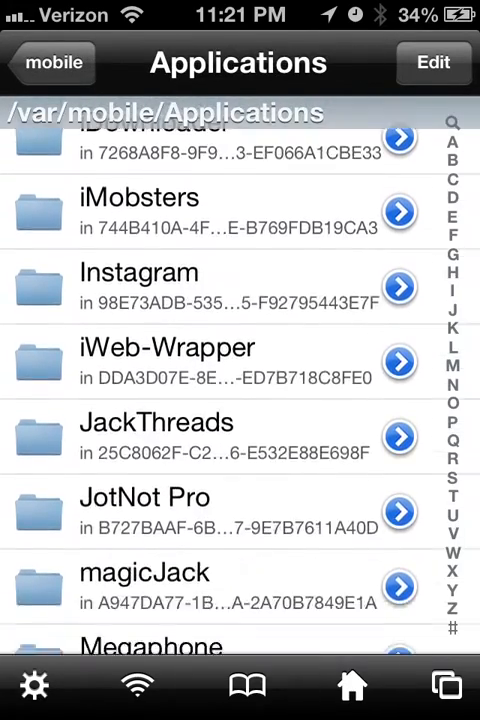
scroll("down", 3)
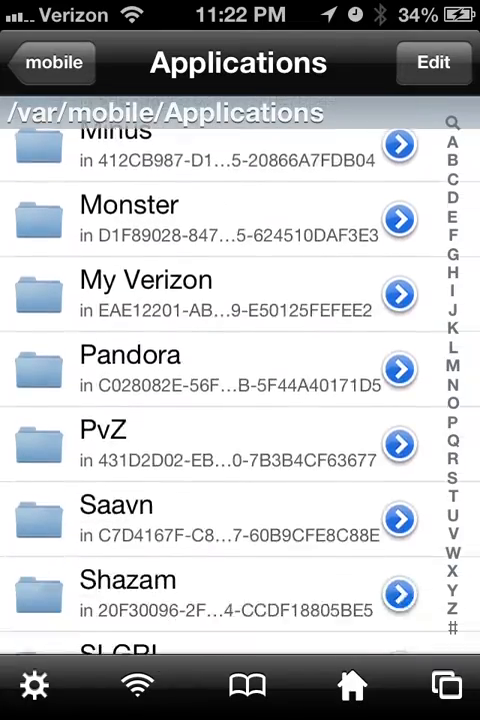
scroll("down", 3)
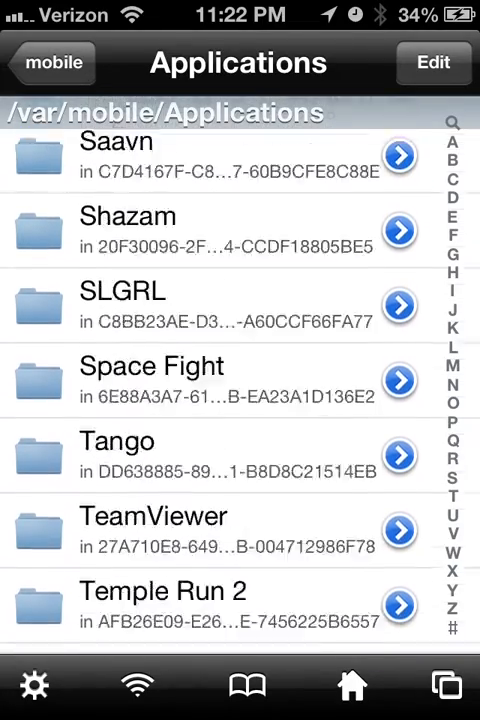
scroll("down", 3)
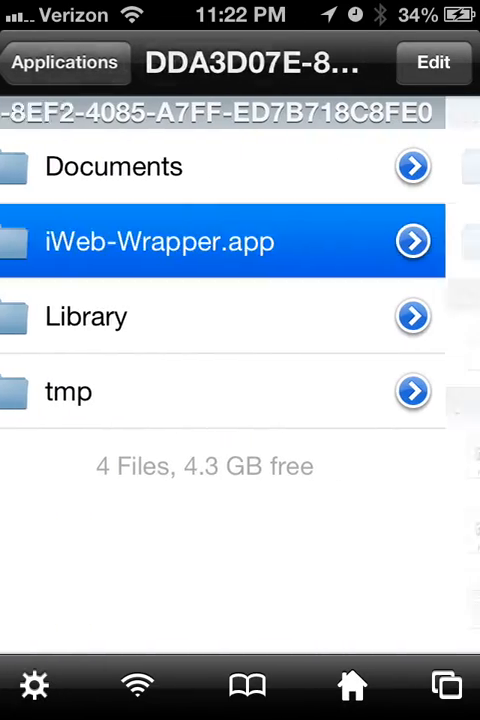
Step: Browse the iWeb-Wrapper.app bundle's files, tapping the binary and cancelling its open-with choices
left_click(156, 240)
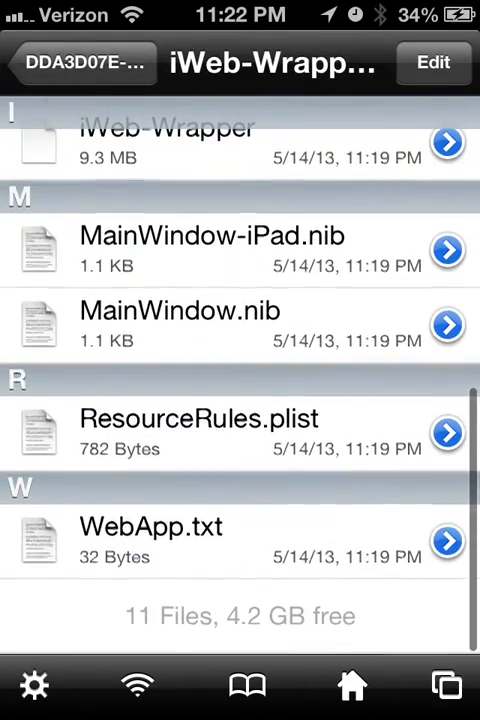
left_click(450, 140)
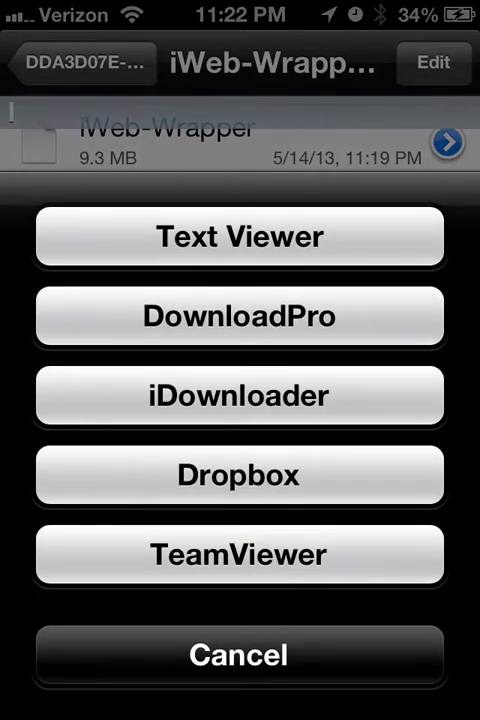
left_click(240, 236)
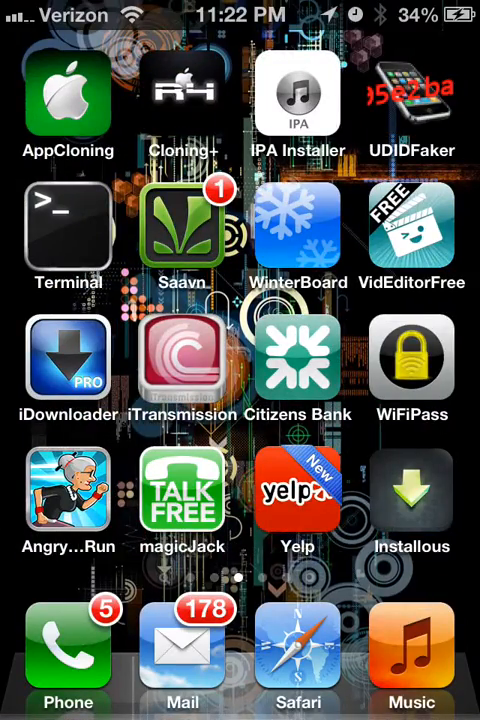
Step: Swipe to the home screen page holding My App and iWeb-Wrapper
scroll("left", 3)
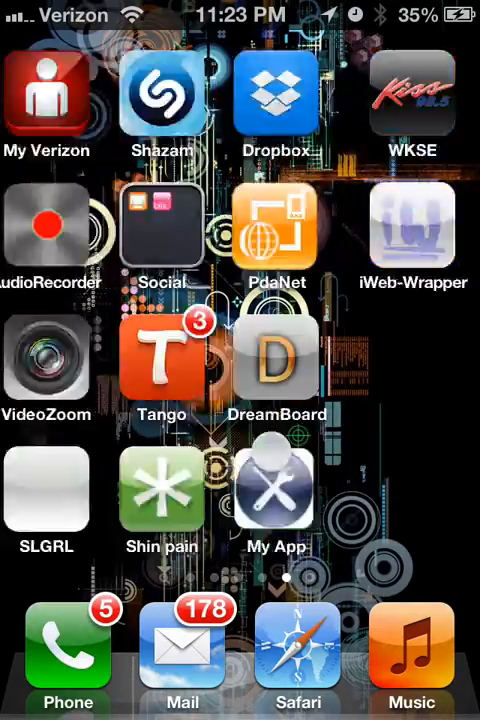
Step: Page through the home screens to the one with IPA Installer, Terminal and WinterBoard
scroll("left", 3)
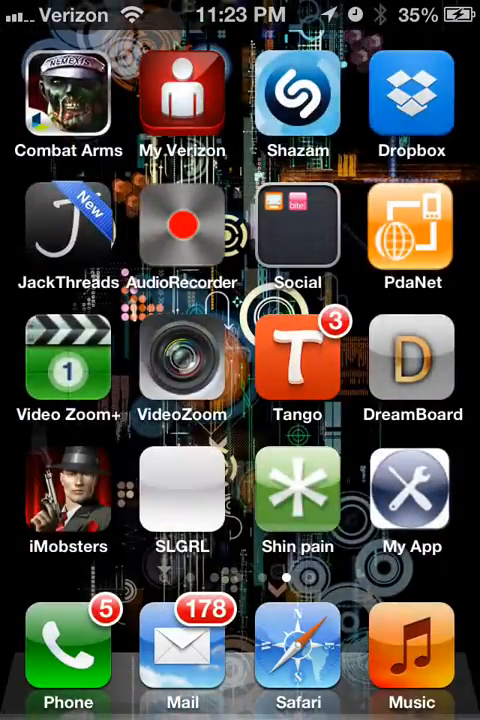
scroll("left", 3)
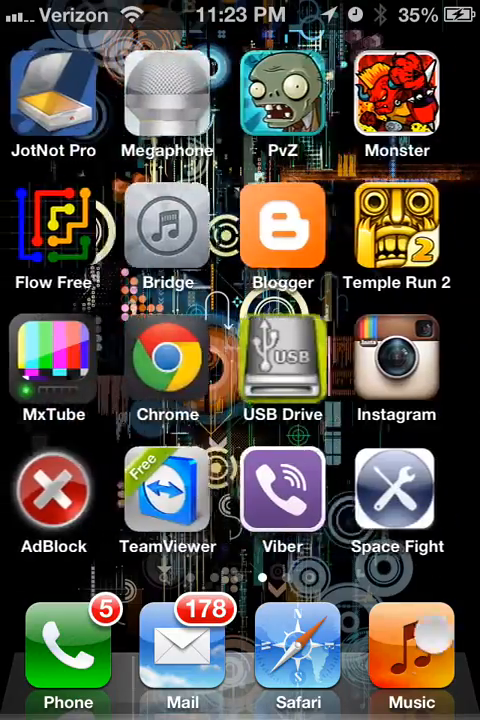
scroll("left", 3)
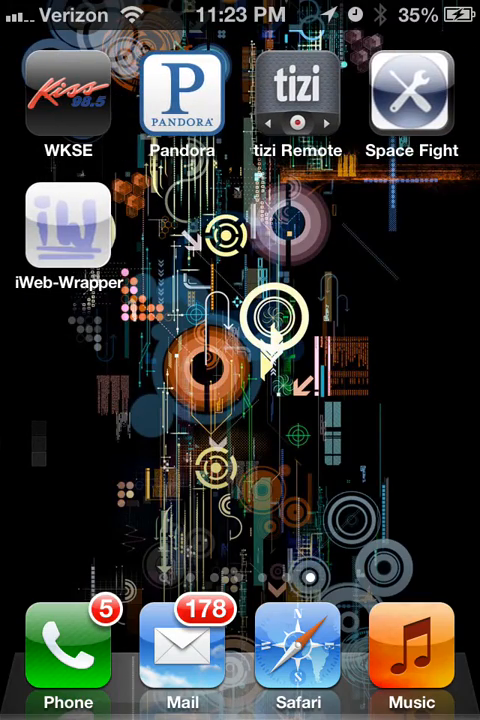
scroll("left", 3)
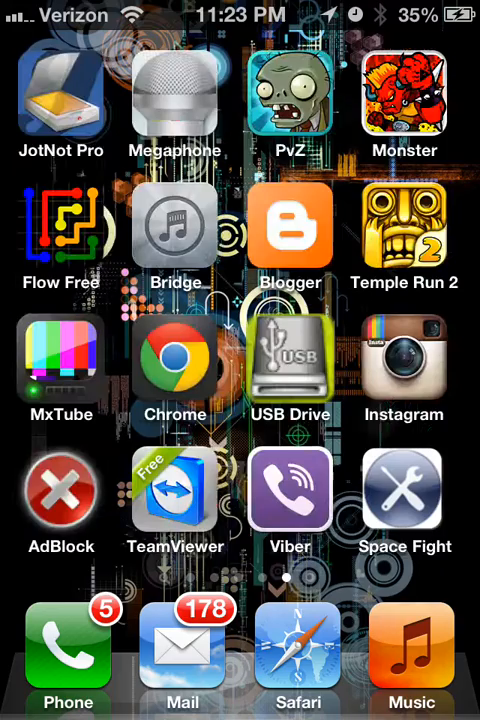
scroll("left", 3)
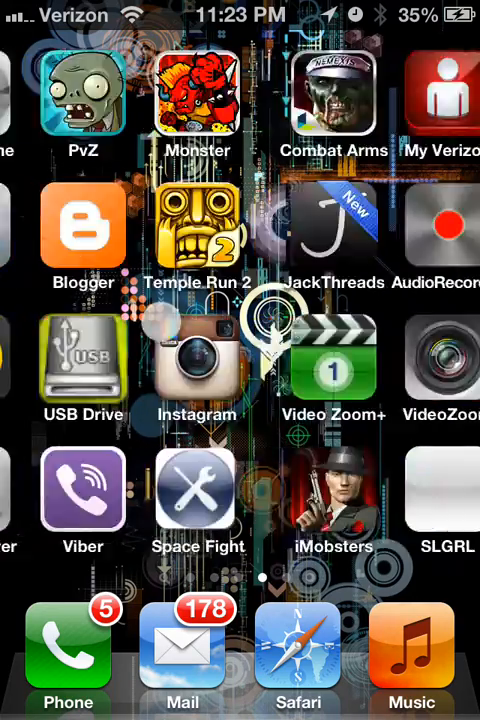
scroll("left", 3)
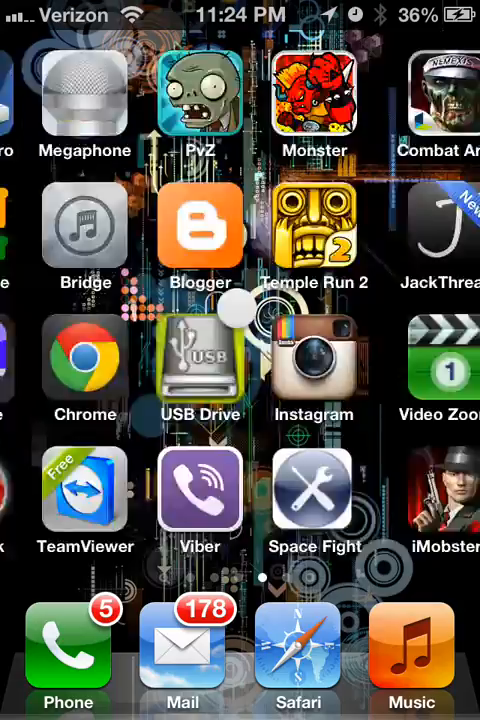
scroll("left", 3)
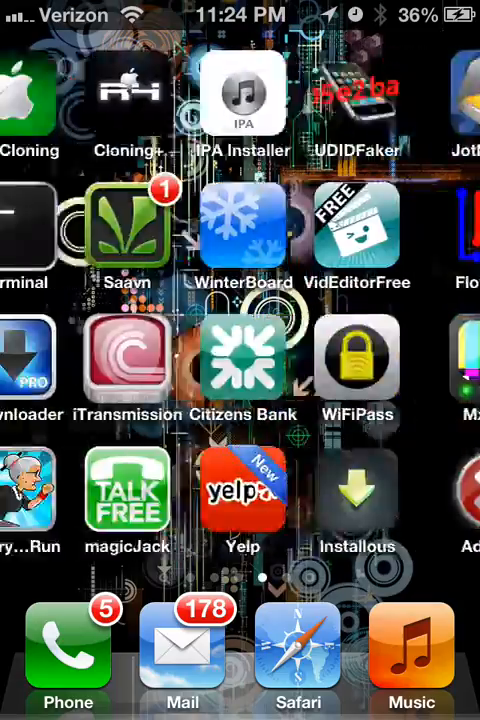
scroll("left", 3)
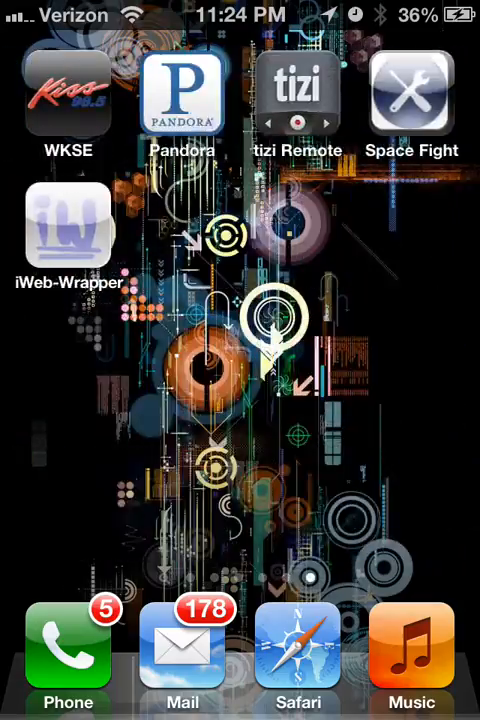
scroll("left", 3)
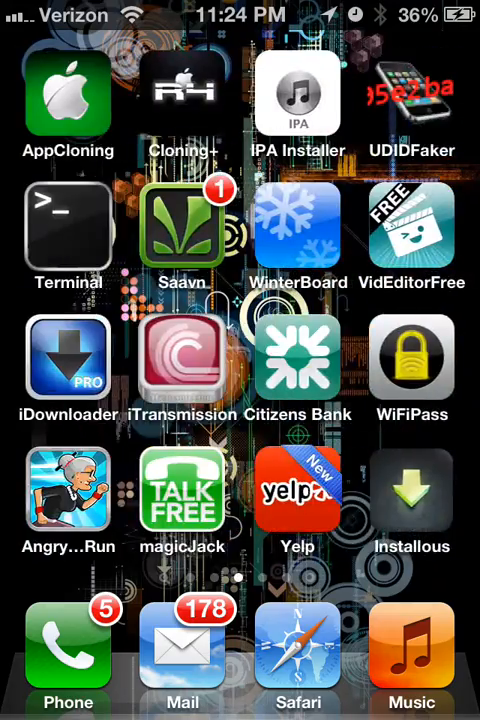
Step: Preview the iWeb-Wrapper.app bundle's Icon.png, close it, and bring up Info.plist's Open With choices
scroll("left", 3)
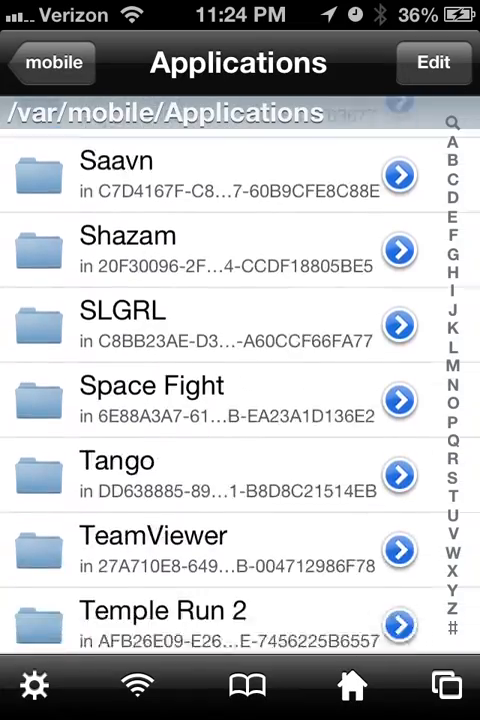
scroll("down", 3)
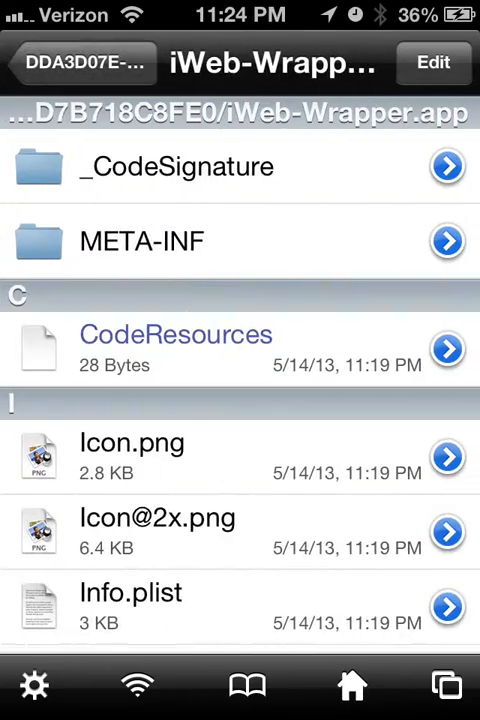
scroll("down", 3)
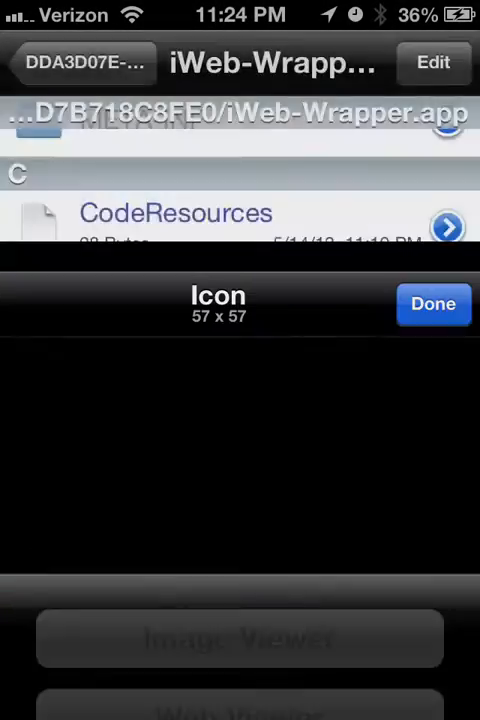
left_click(432, 304)
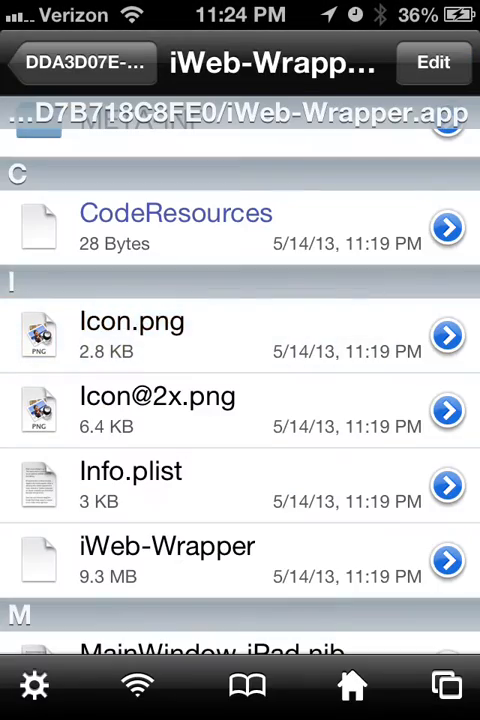
scroll("down", 3)
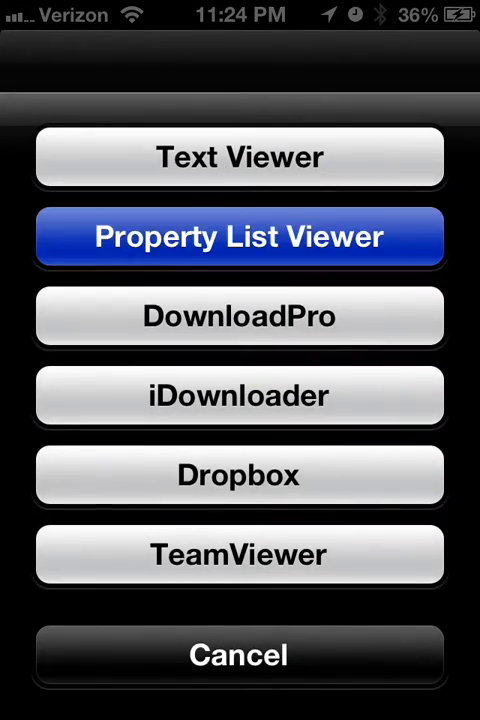
Step: Edit Info.plist so the CTInitialWindowTitle value reads Test and save the file
left_click(240, 236)
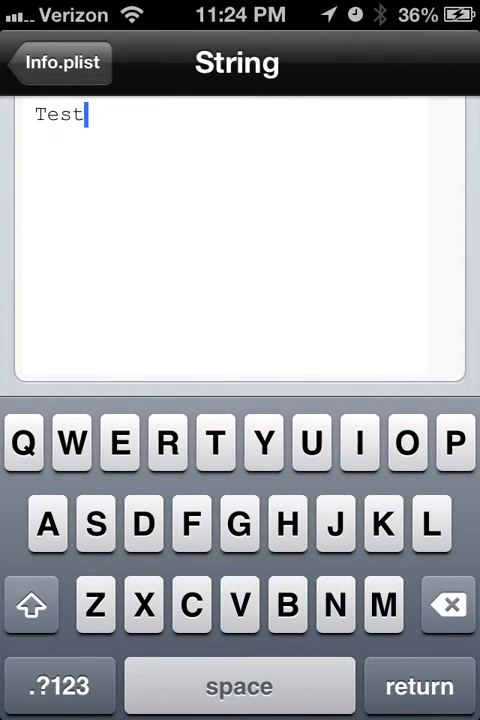
left_click(58, 62)
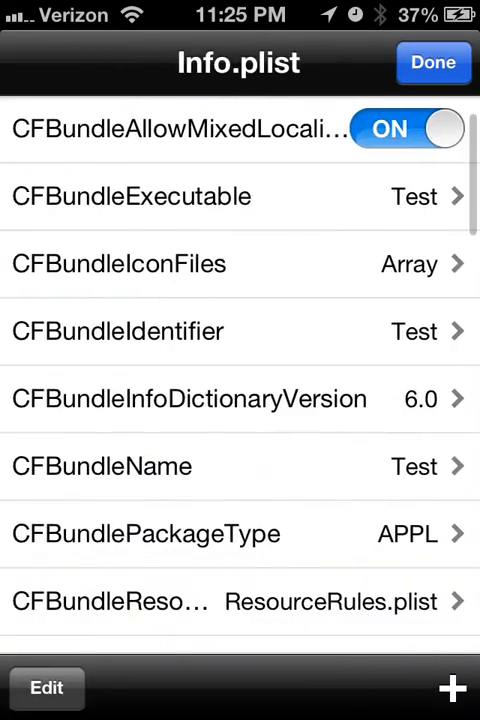
scroll("down", 3)
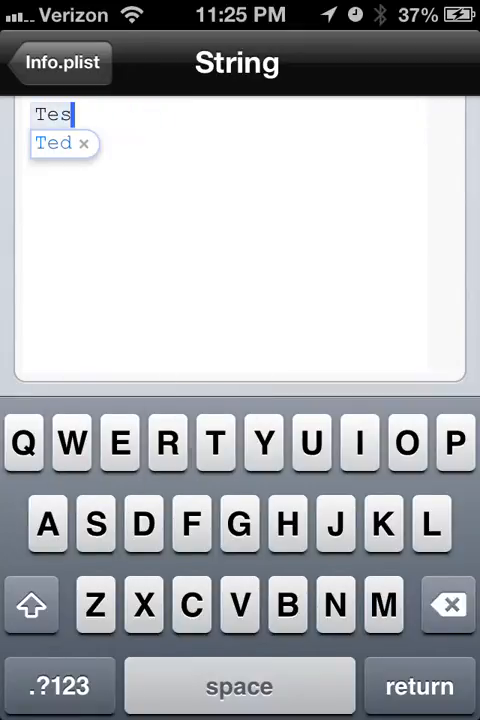
left_click(56, 62)
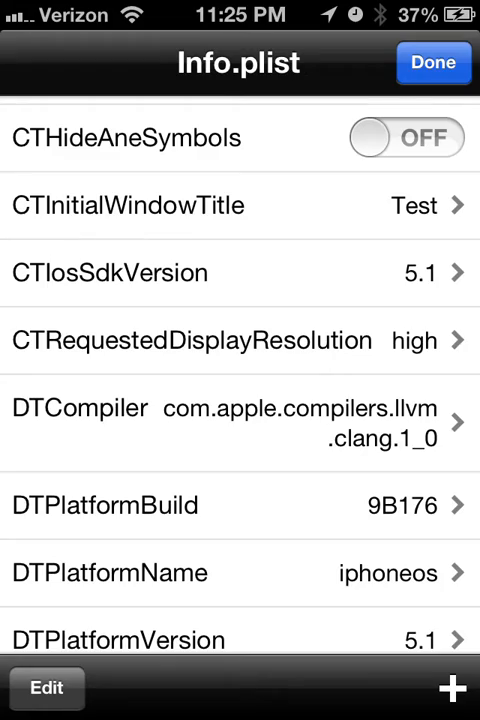
left_click(434, 62)
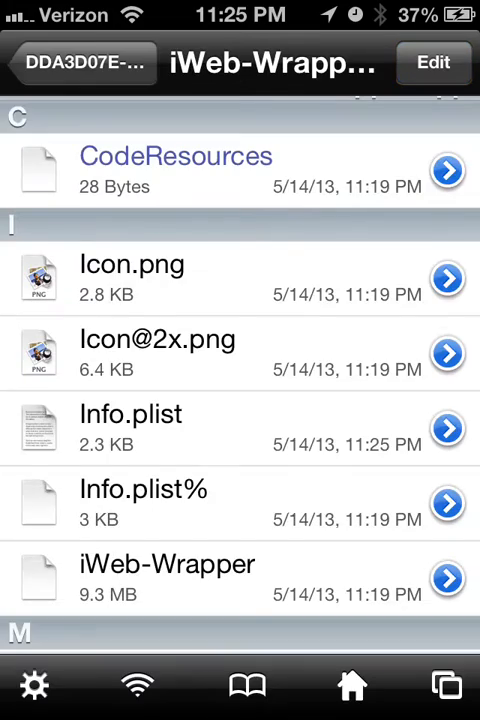
Step: Reopen Info.plist in Property List Viewer and review its keys
left_click(130, 414)
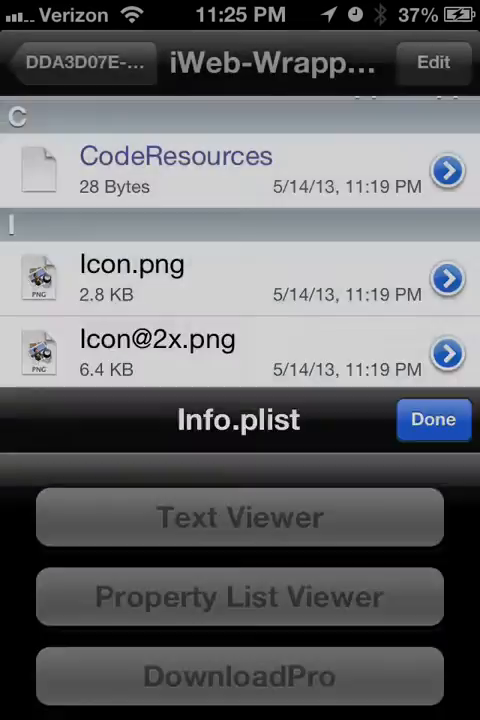
left_click(240, 596)
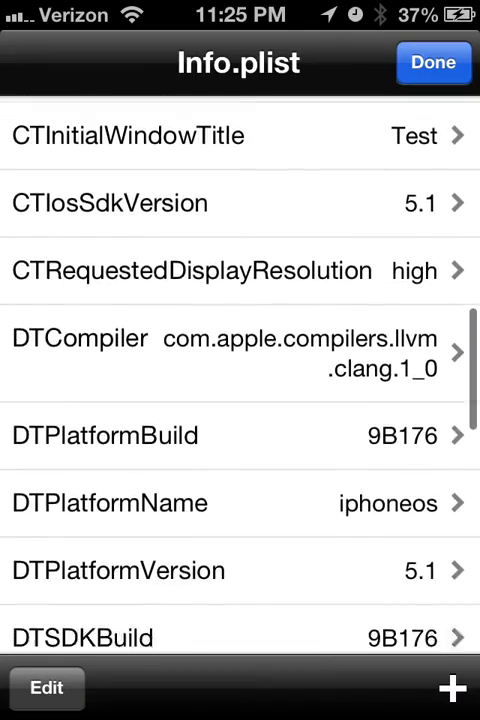
scroll("down", 3)
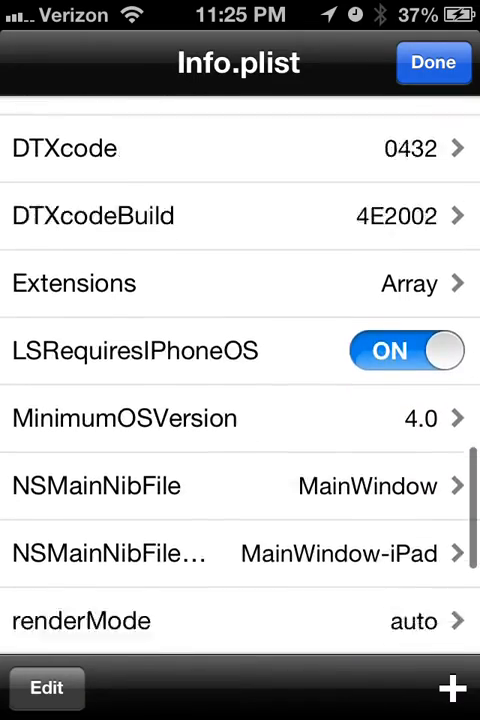
scroll("down", 3)
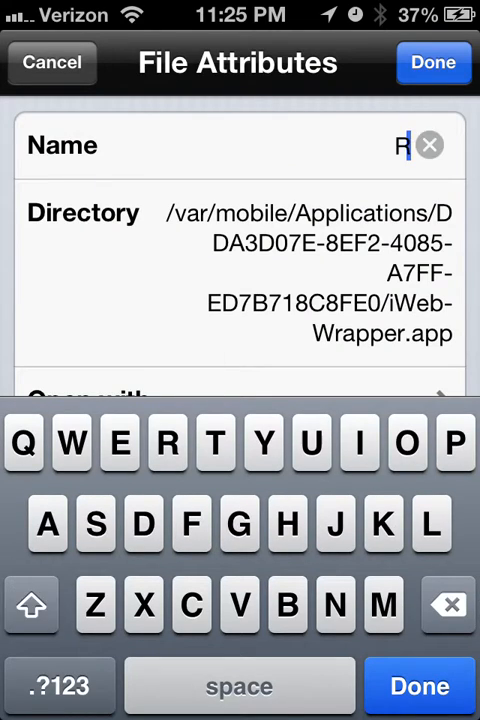
Step: Rename the iWeb-Wrapper.app bundle folder to Test.app through its attributes
left_click(434, 62)
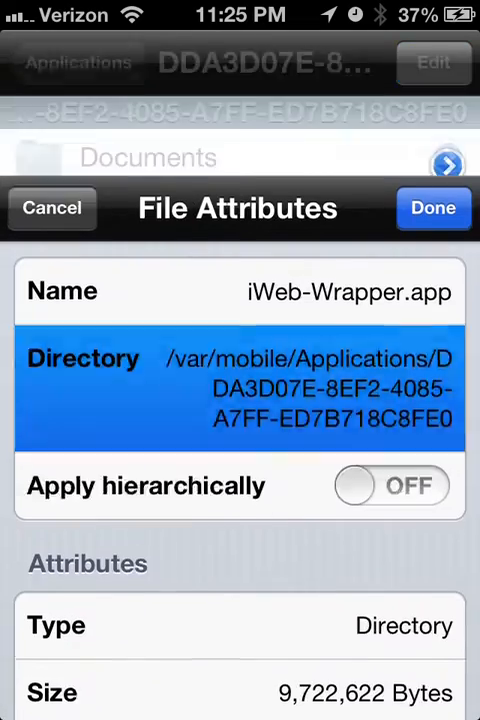
left_click(52, 208)
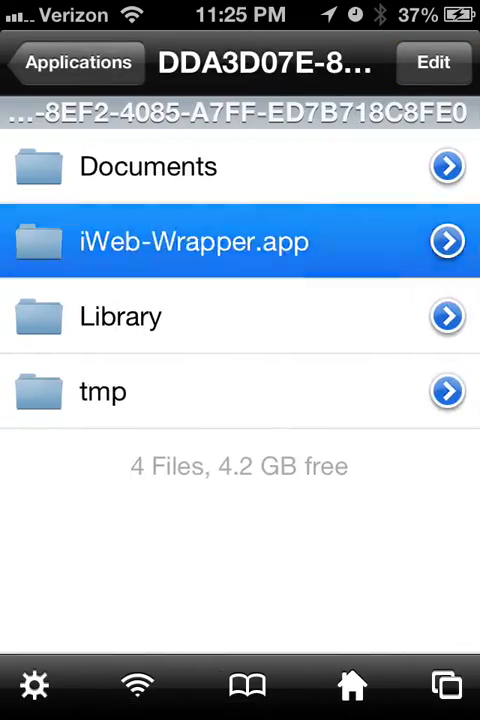
left_click(448, 240)
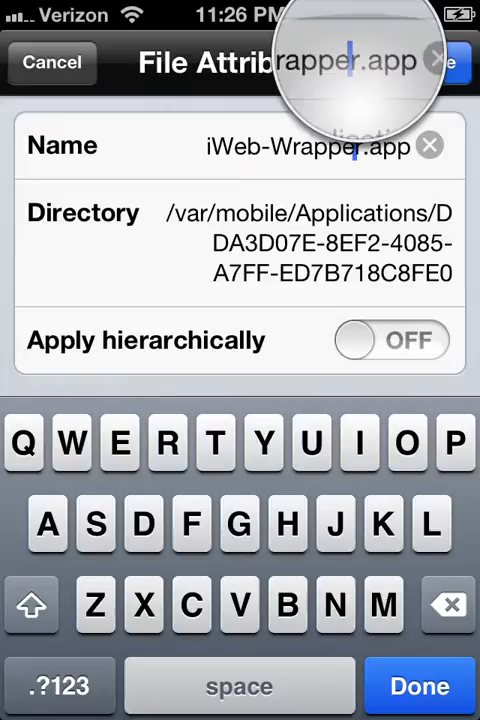
key("backspace")
type("T")
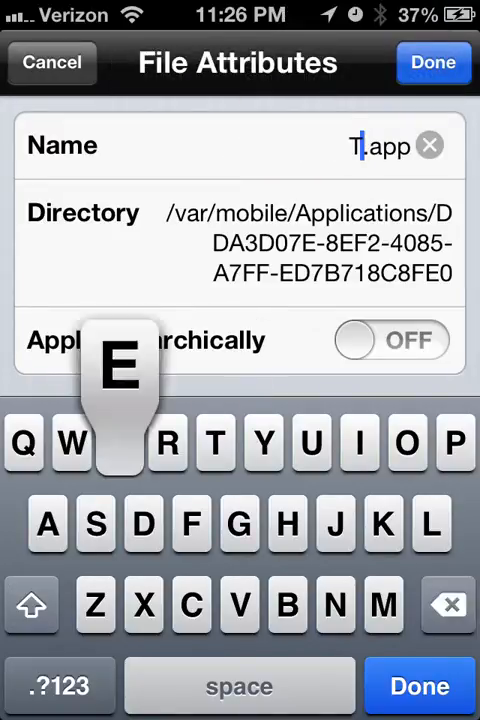
left_click(432, 62)
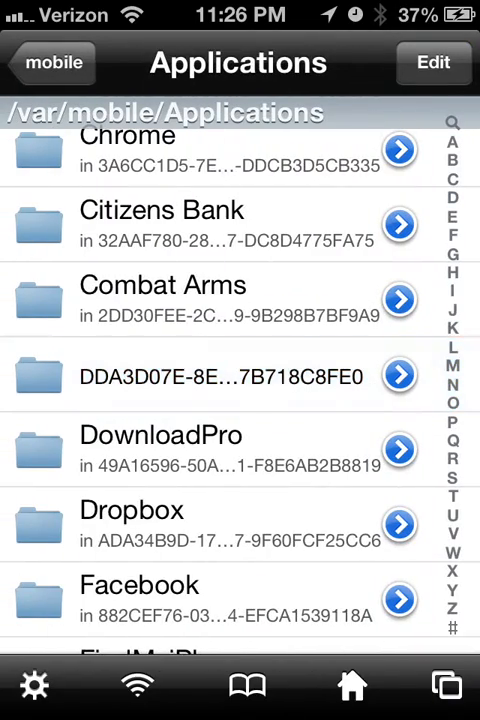
Step: Go back up to the /var/stash Applications folder of app bundles
left_click(400, 376)
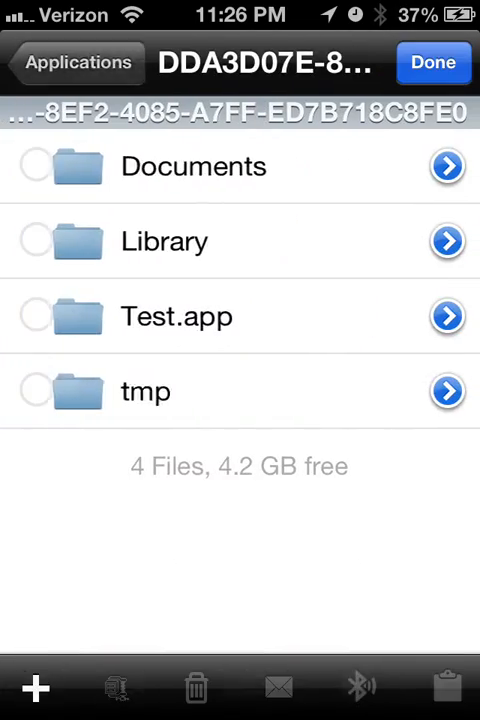
left_click(32, 316)
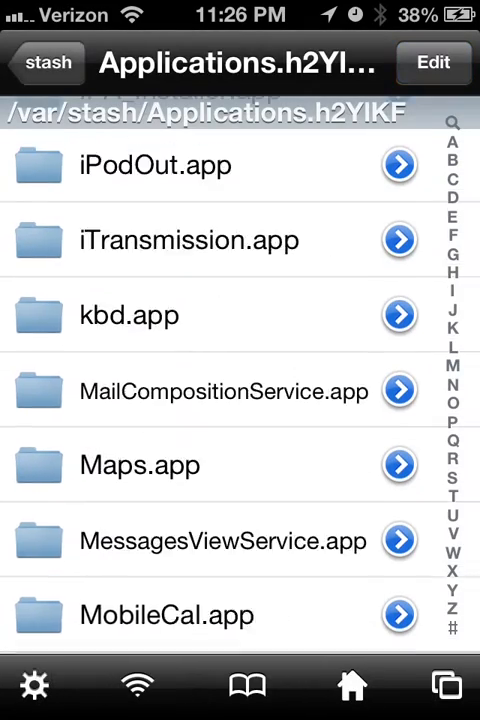
Step: Scroll to Test.app in /var/stash/Applications and view its 12 files
scroll("down", 3)
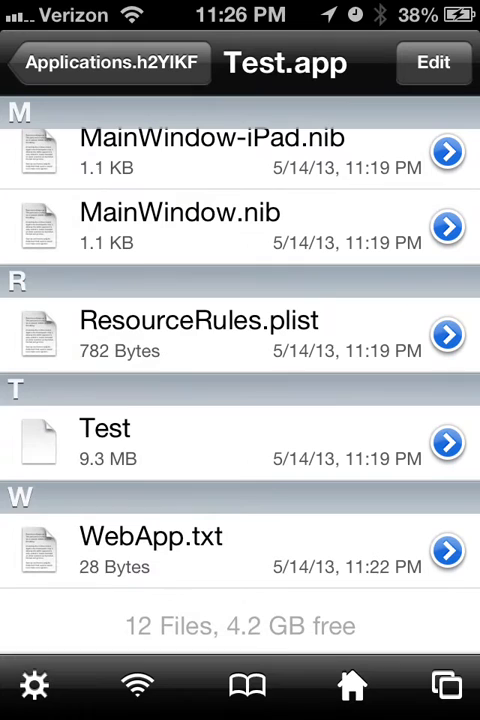
left_click(452, 442)
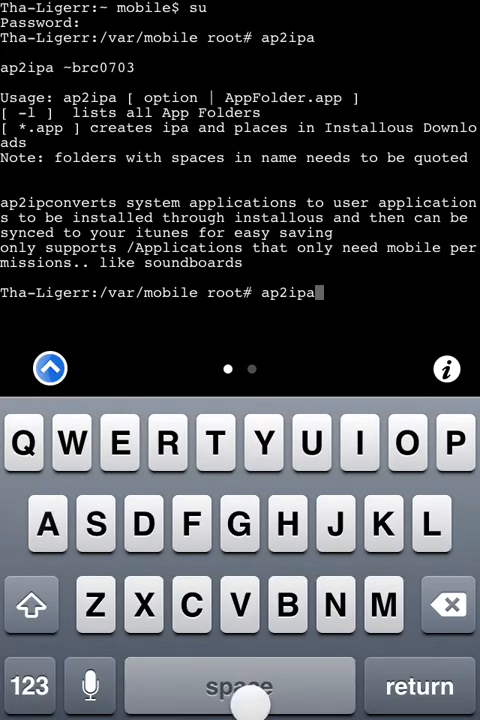
Step: As root run ap2ipa -l to list app folders, then ap2ipa Test.app to build the IPA
type("-l")
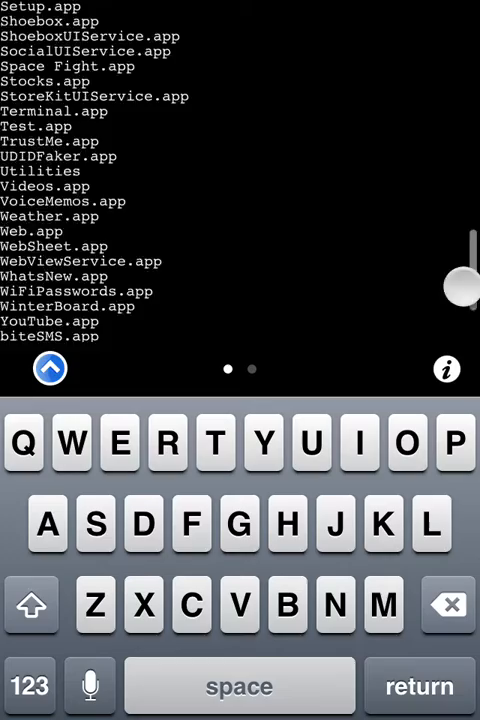
scroll("down", 3)
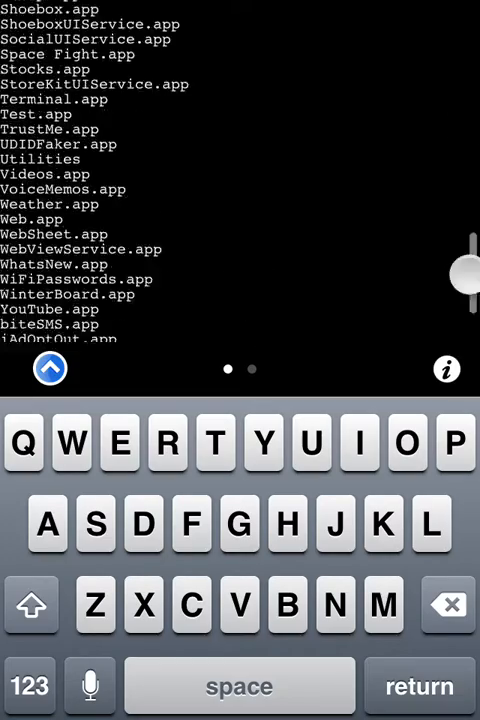
scroll("down", 3)
type("ap2ipa")
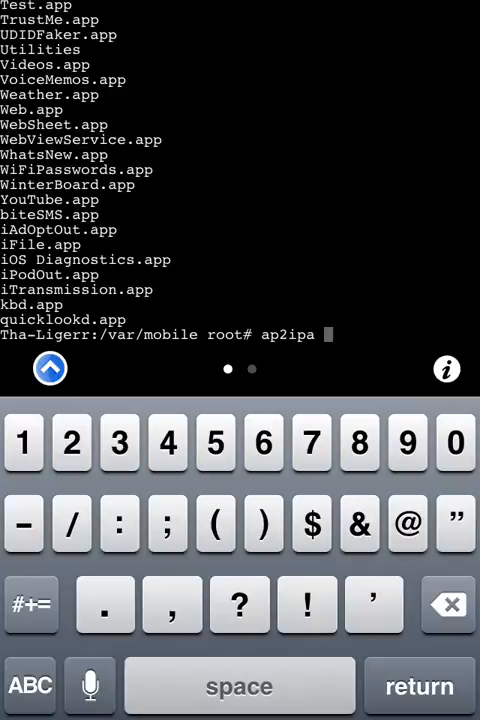
left_click(30, 684)
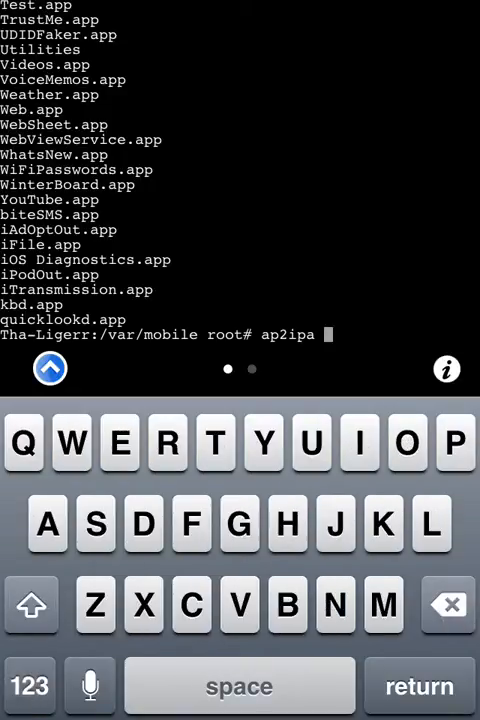
type("e")
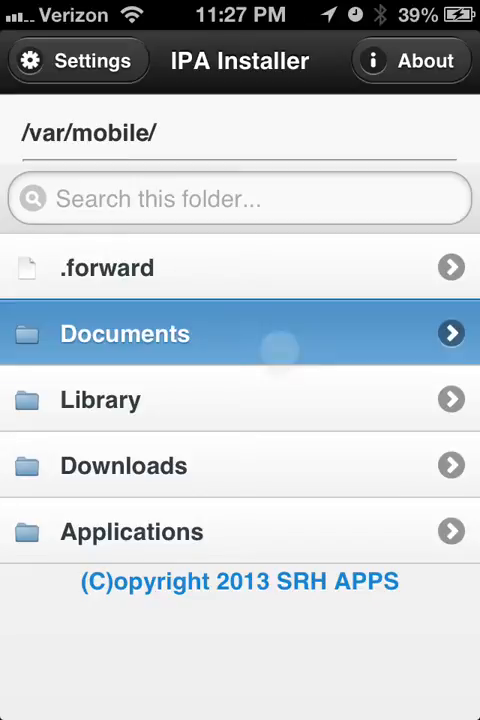
Step: Install Test.app.ipa from Documents > Installous > Downloads, confirm success, and return home
left_click(124, 332)
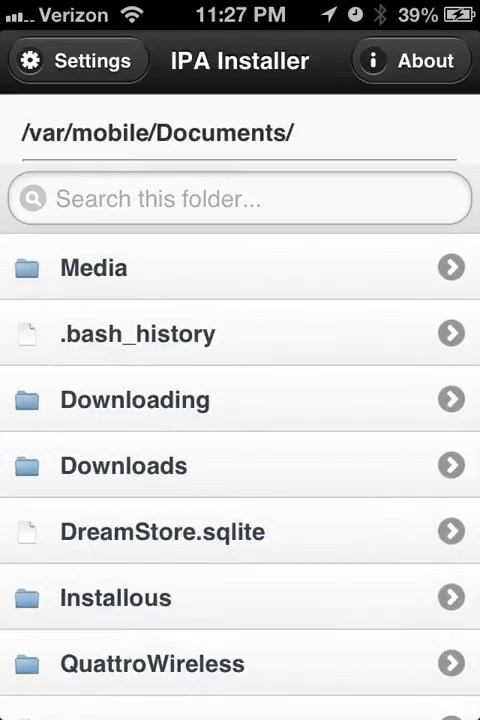
scroll("down", 3)
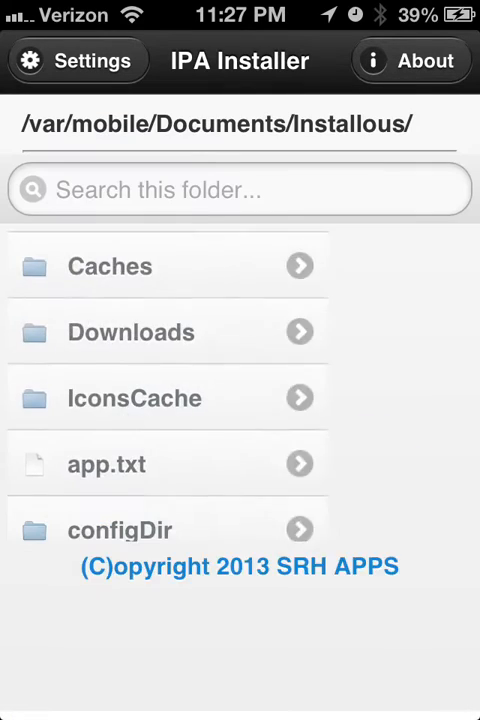
left_click(130, 332)
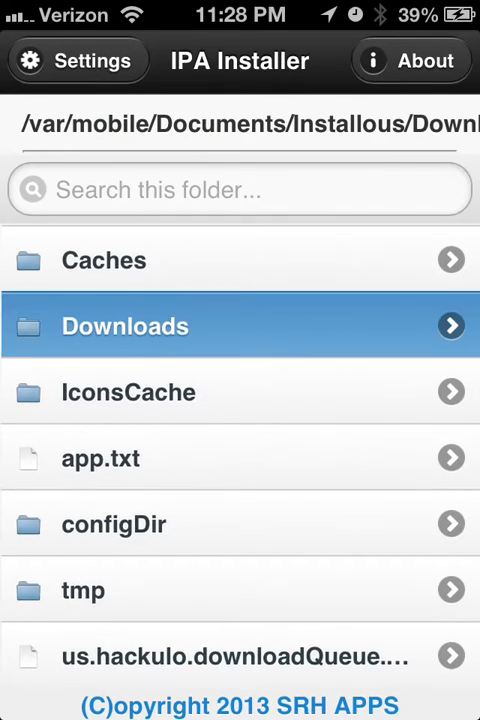
left_click(124, 326)
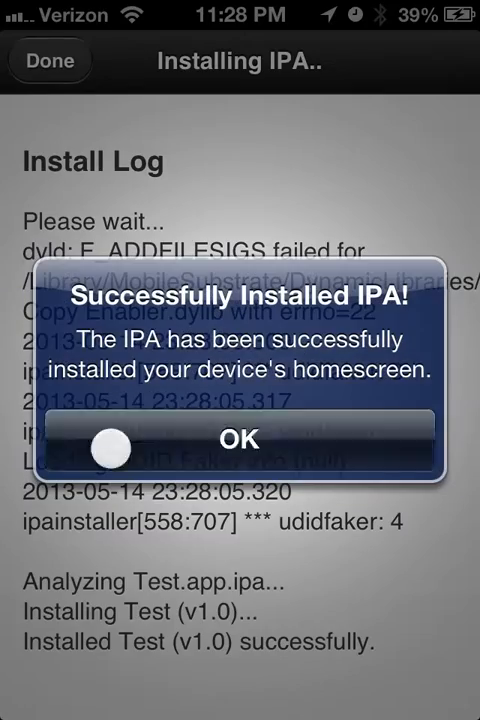
left_click(240, 440)
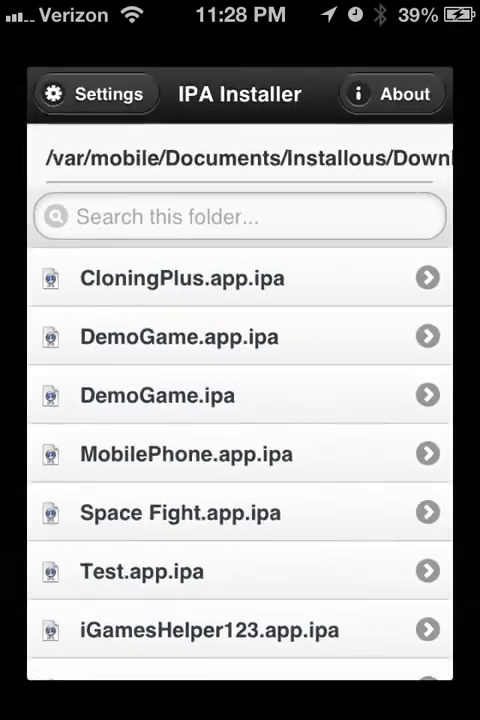
key("home")
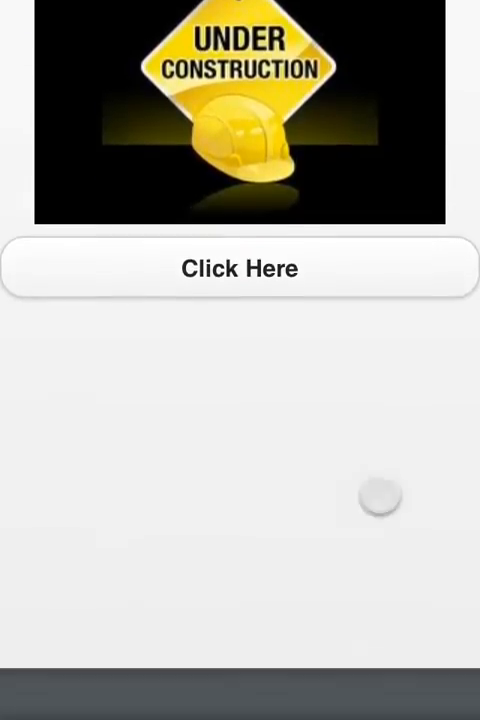
Step: Launch Test, enter its links menu and follow YouTube Channel to iGamesHelper123's channel
left_click(240, 268)
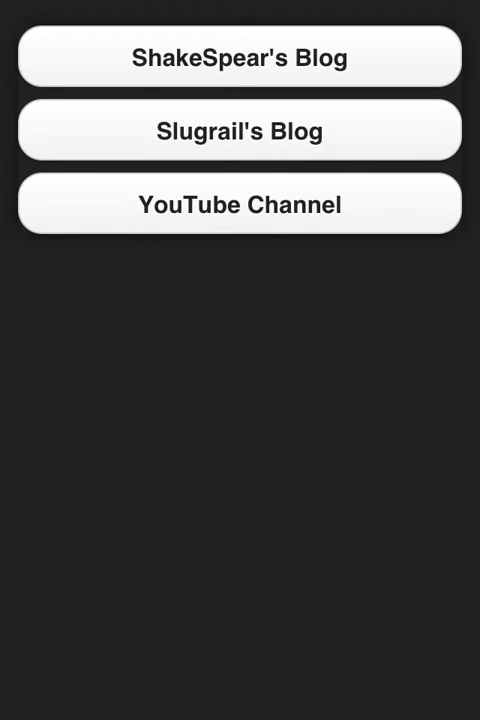
left_click(240, 58)
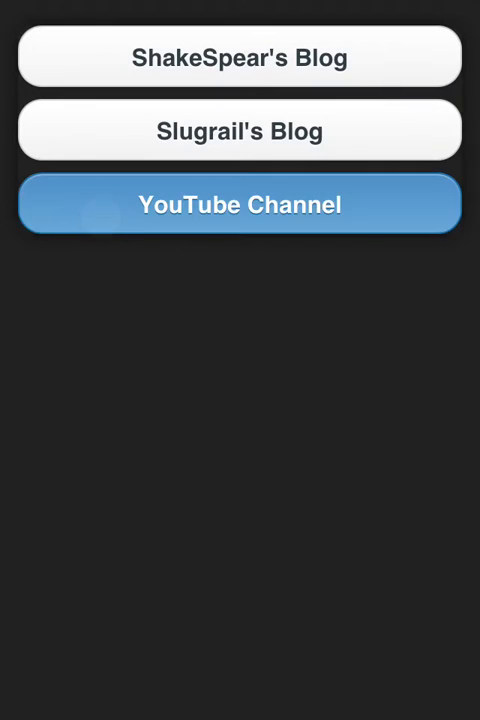
left_click(240, 204)
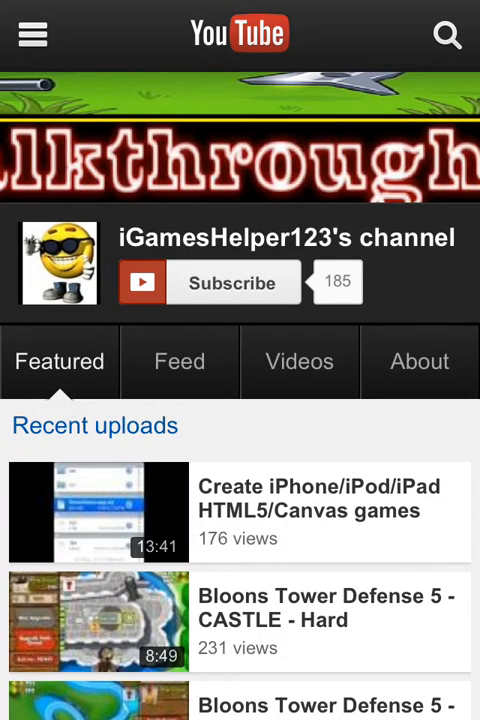
scroll("down", 3)
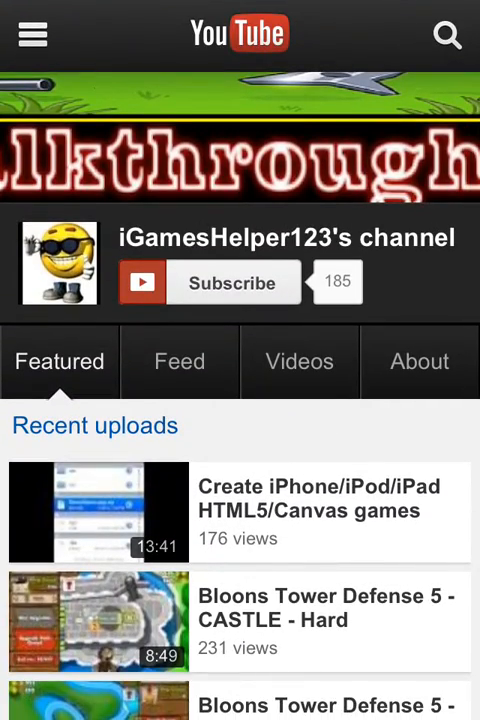
Step: Leave the channel page and return to the iOS home screen
left_click(32, 32)
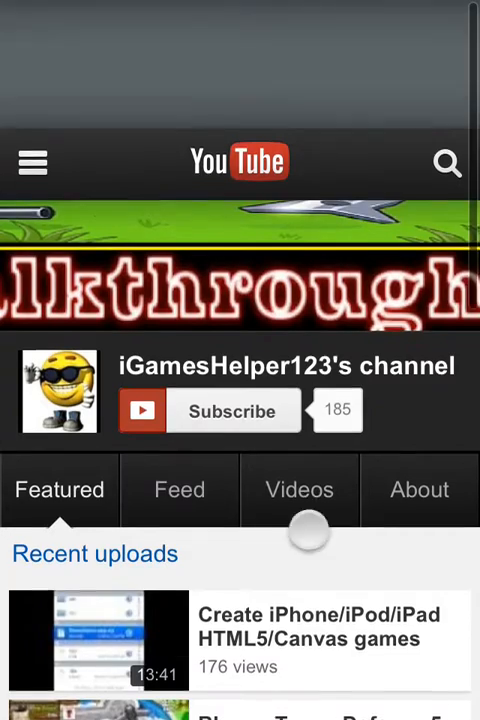
scroll("down", 3)
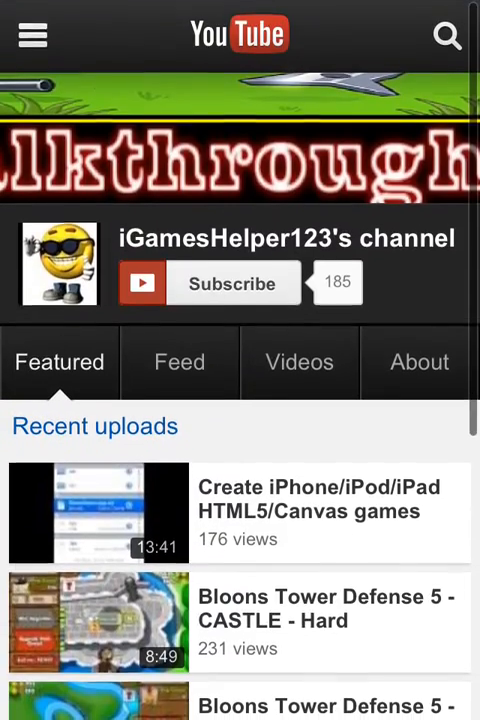
scroll("down", 3)
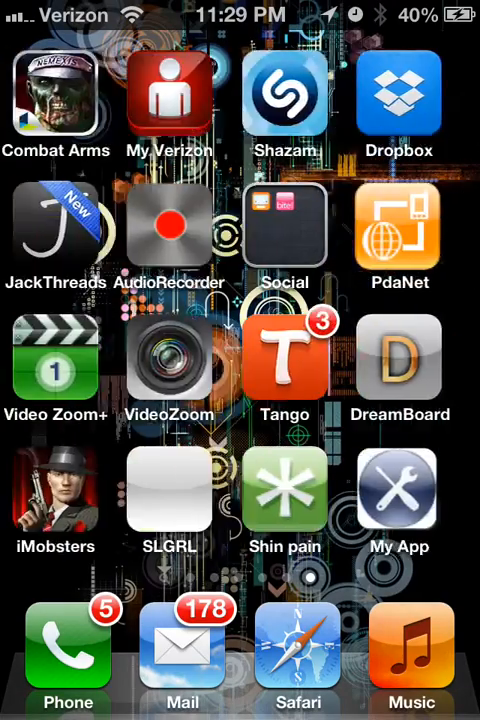
Step: Swipe to the home screen page holding the Test icon beside iWeb-Wrapper
scroll("left", 3)
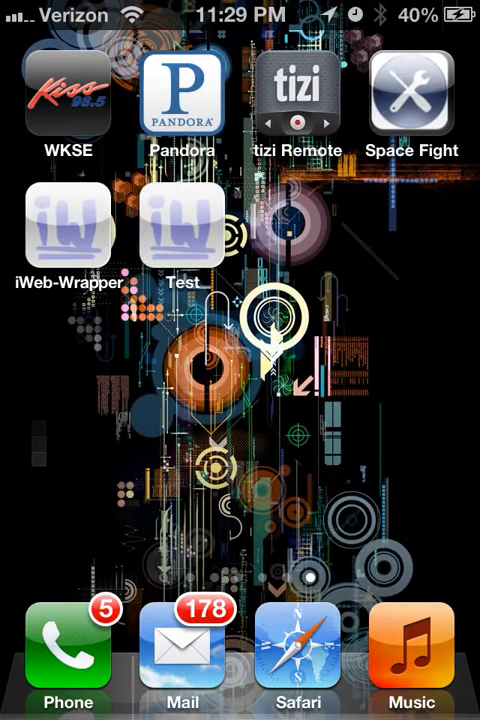